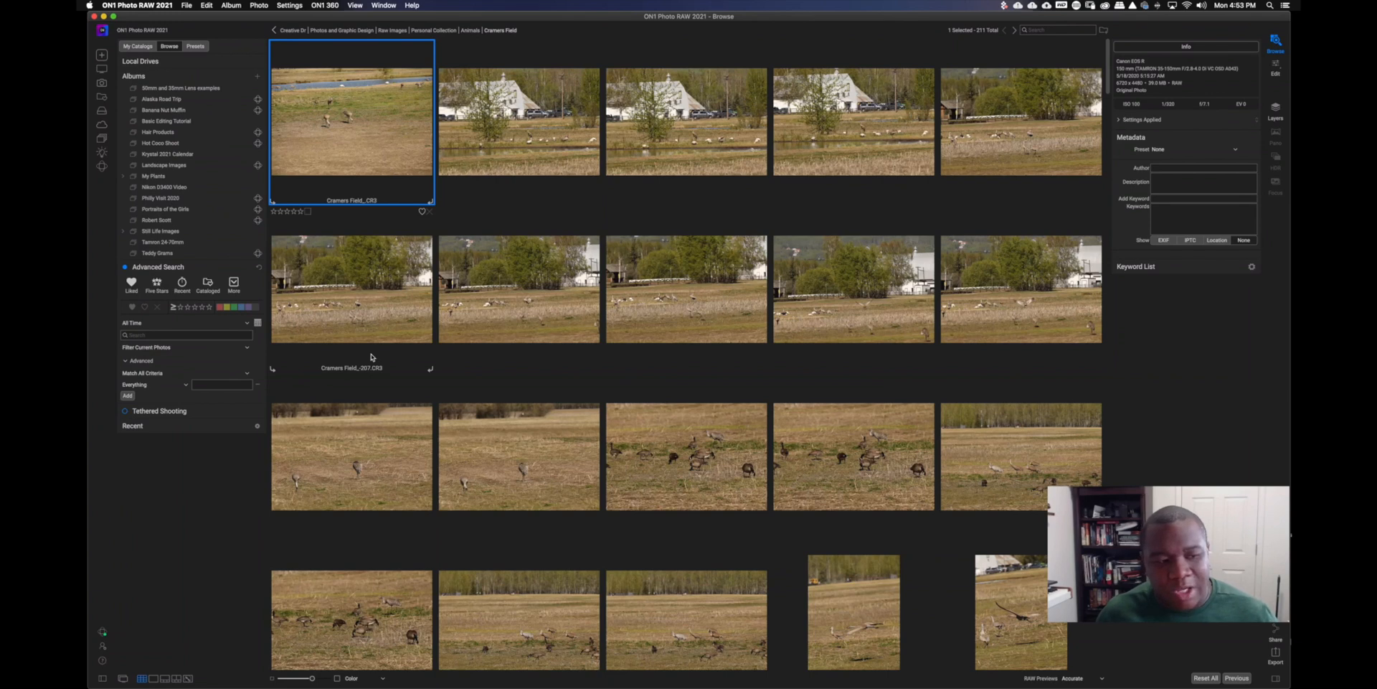
mouse_move(220, 341)
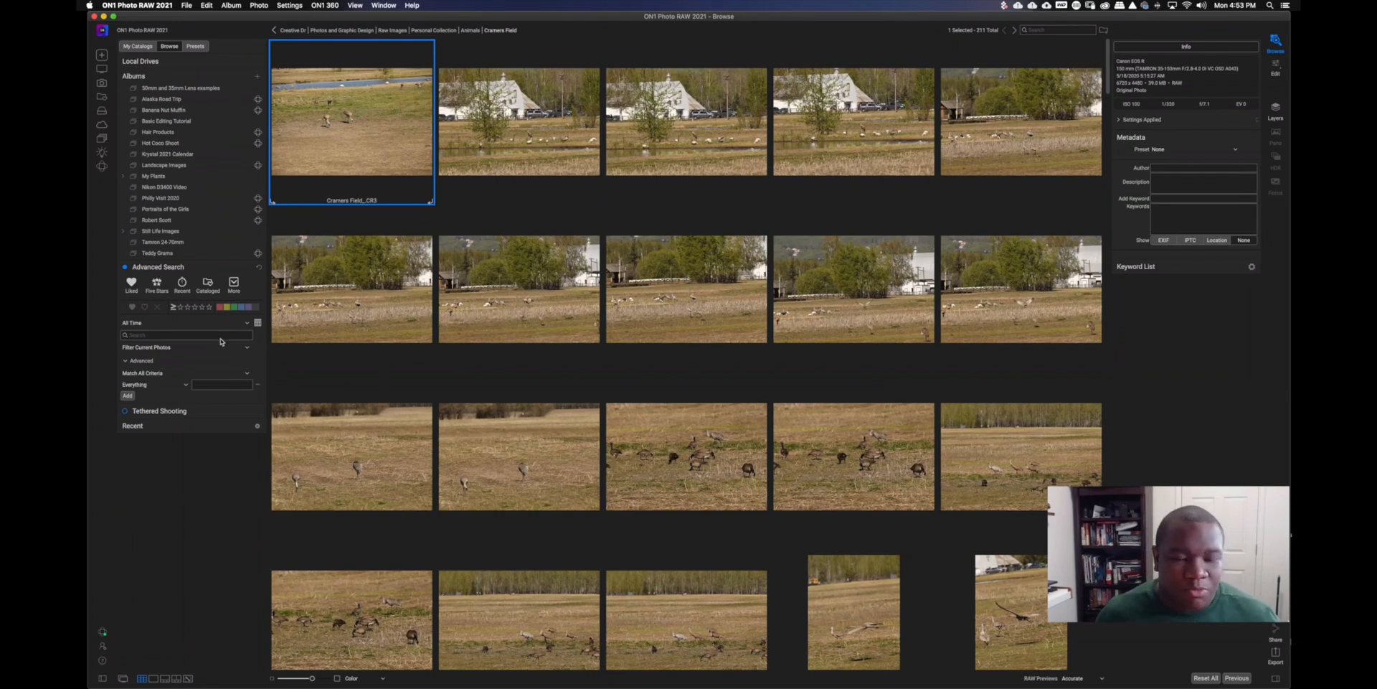
mouse_move(419, 400)
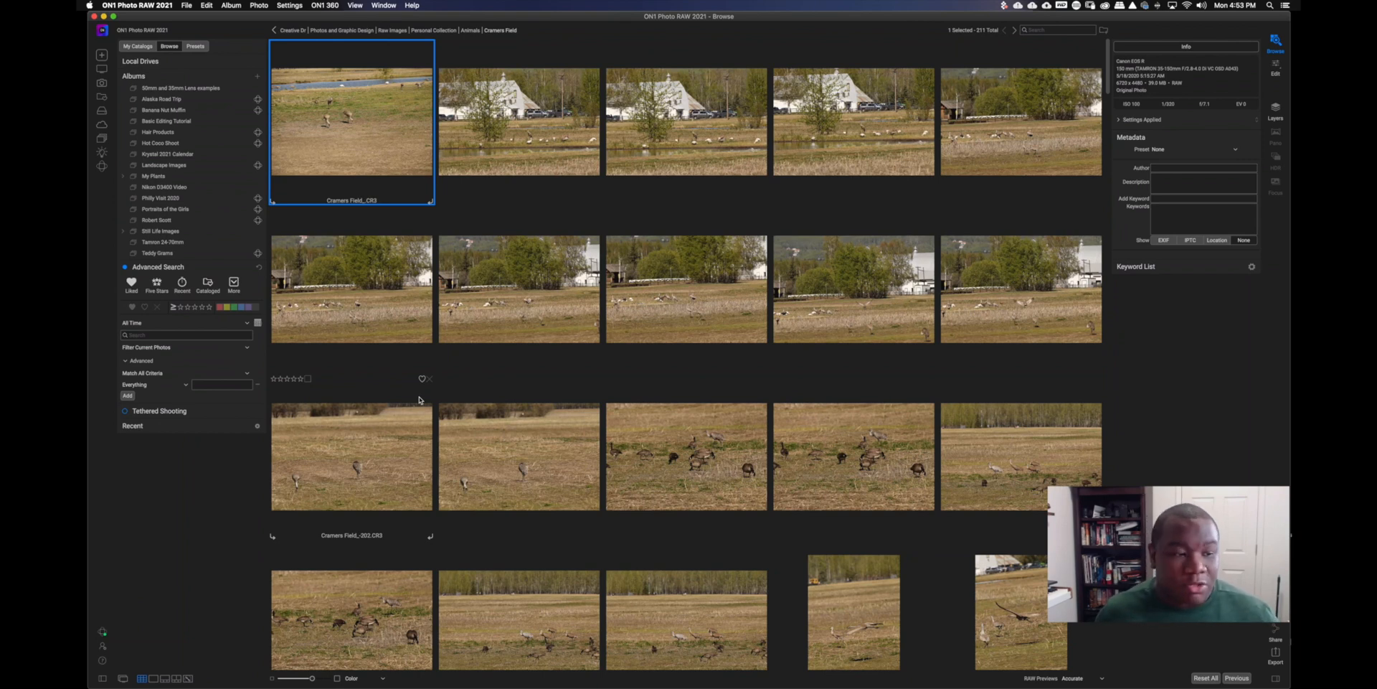
Switch the Advanced Search criterion to File Type, trying RAW and JPEG before returning to RAW
left_click(153, 384)
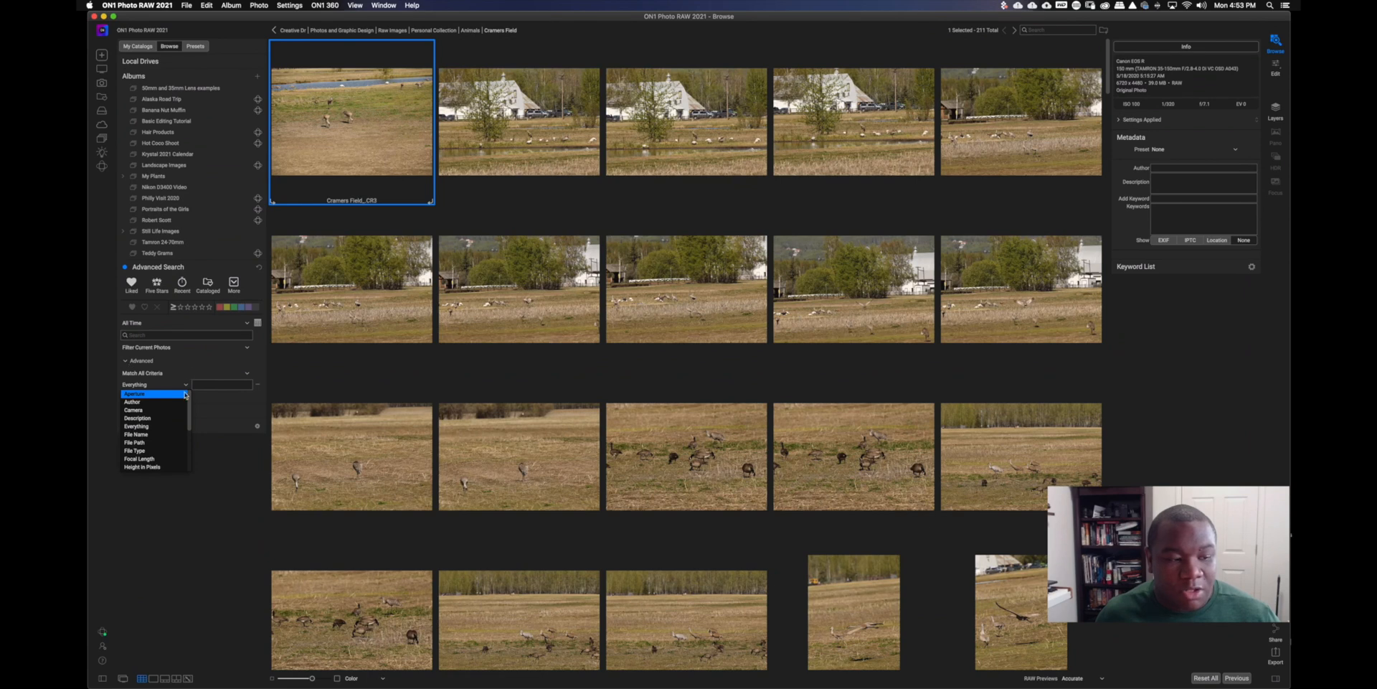
left_click(134, 450)
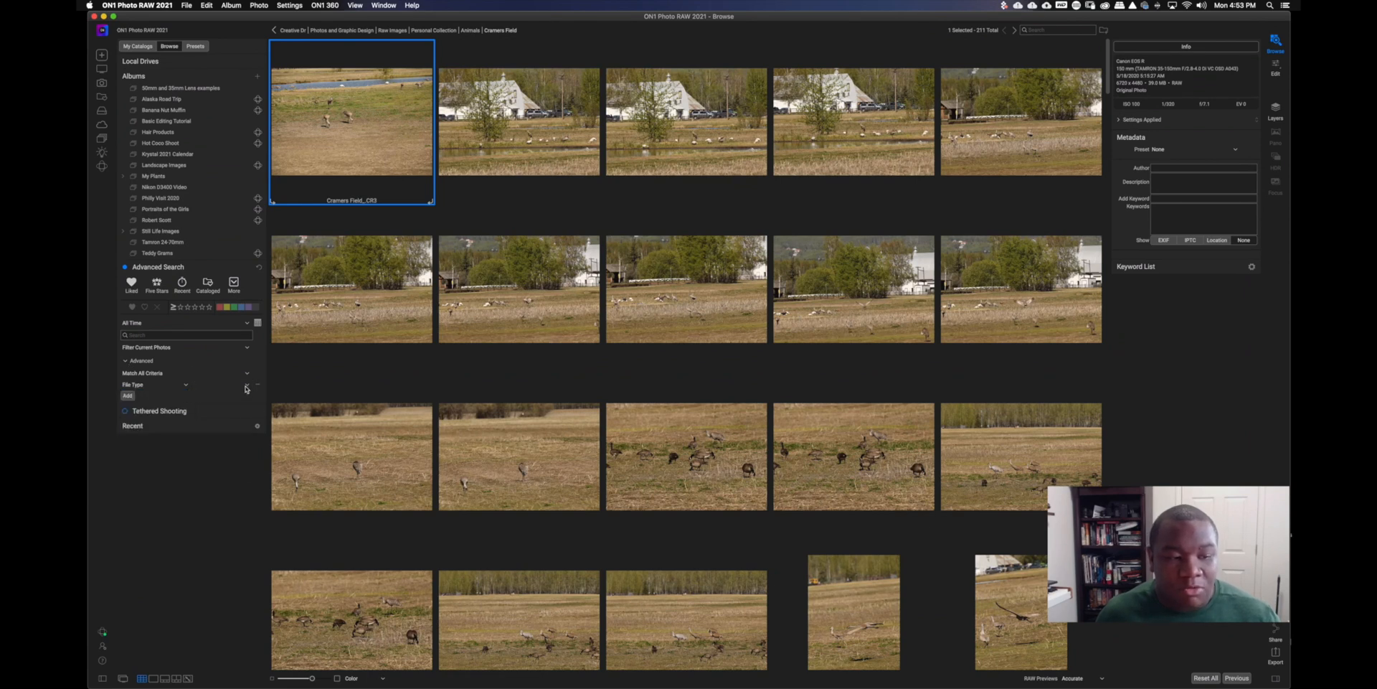
left_click(157, 385)
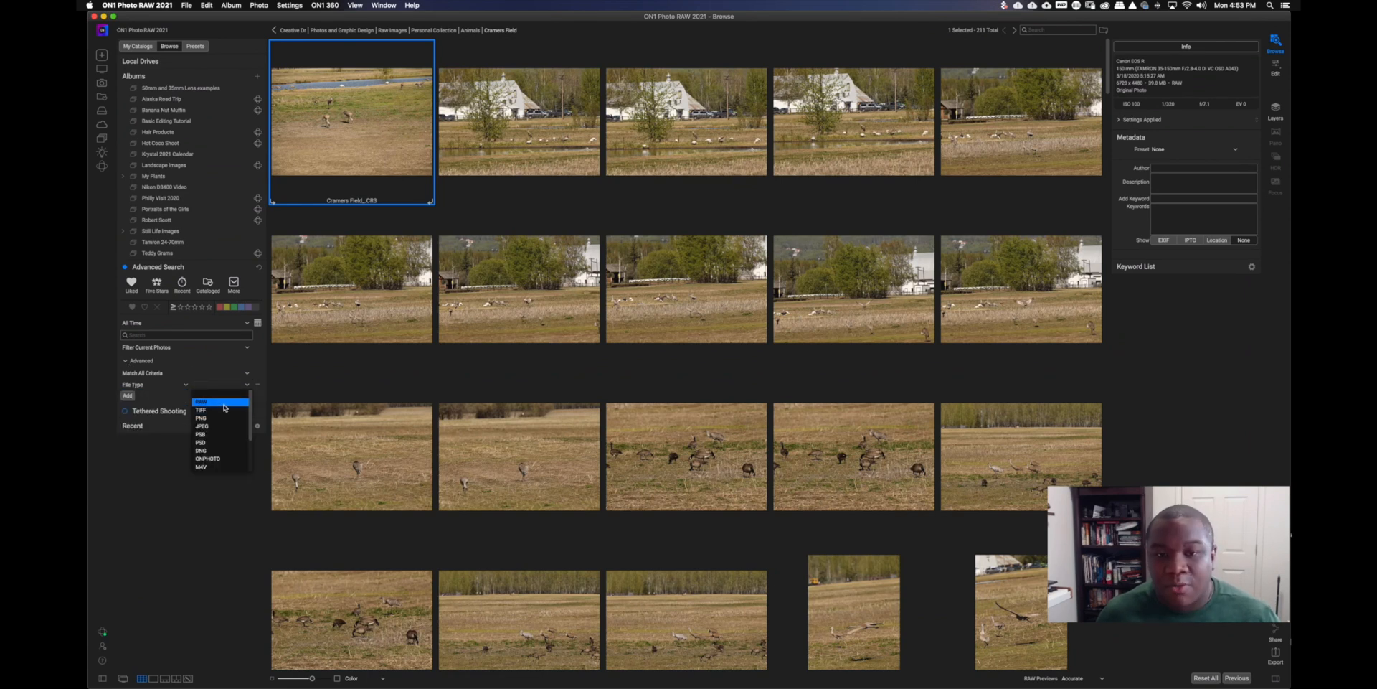
left_click(201, 402)
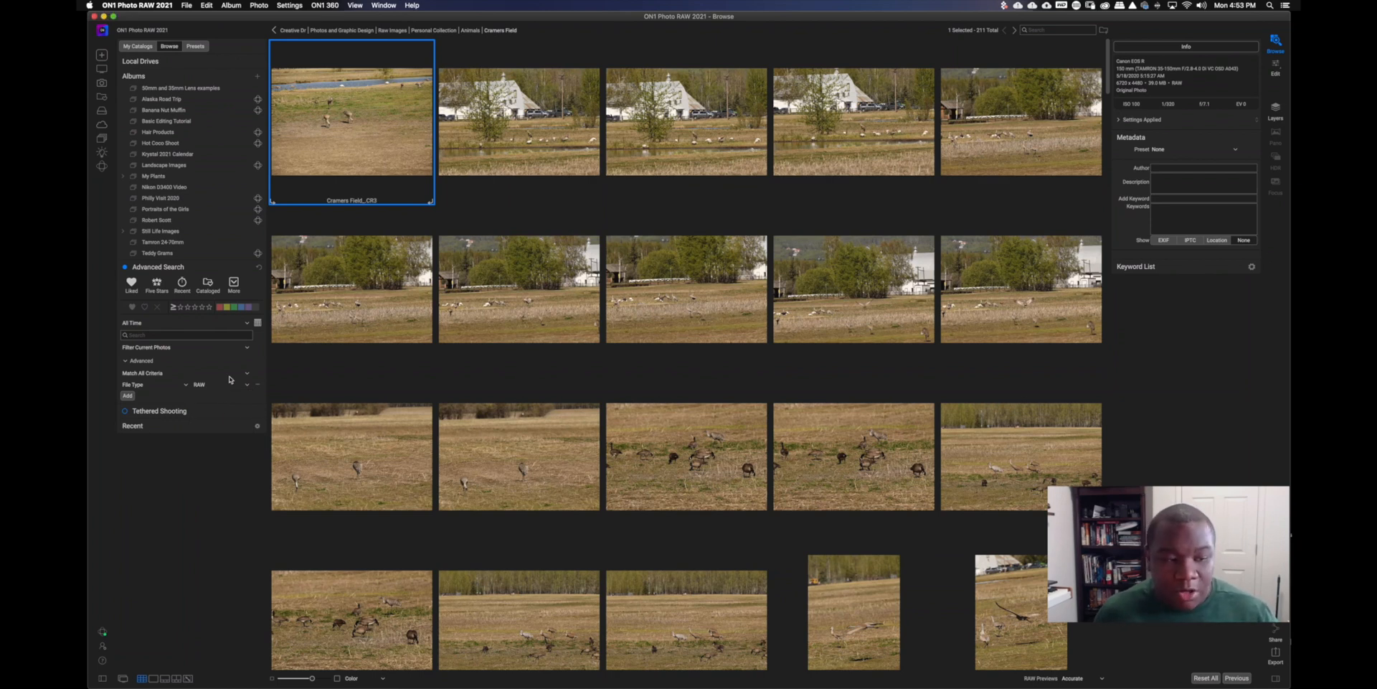
left_click(219, 383)
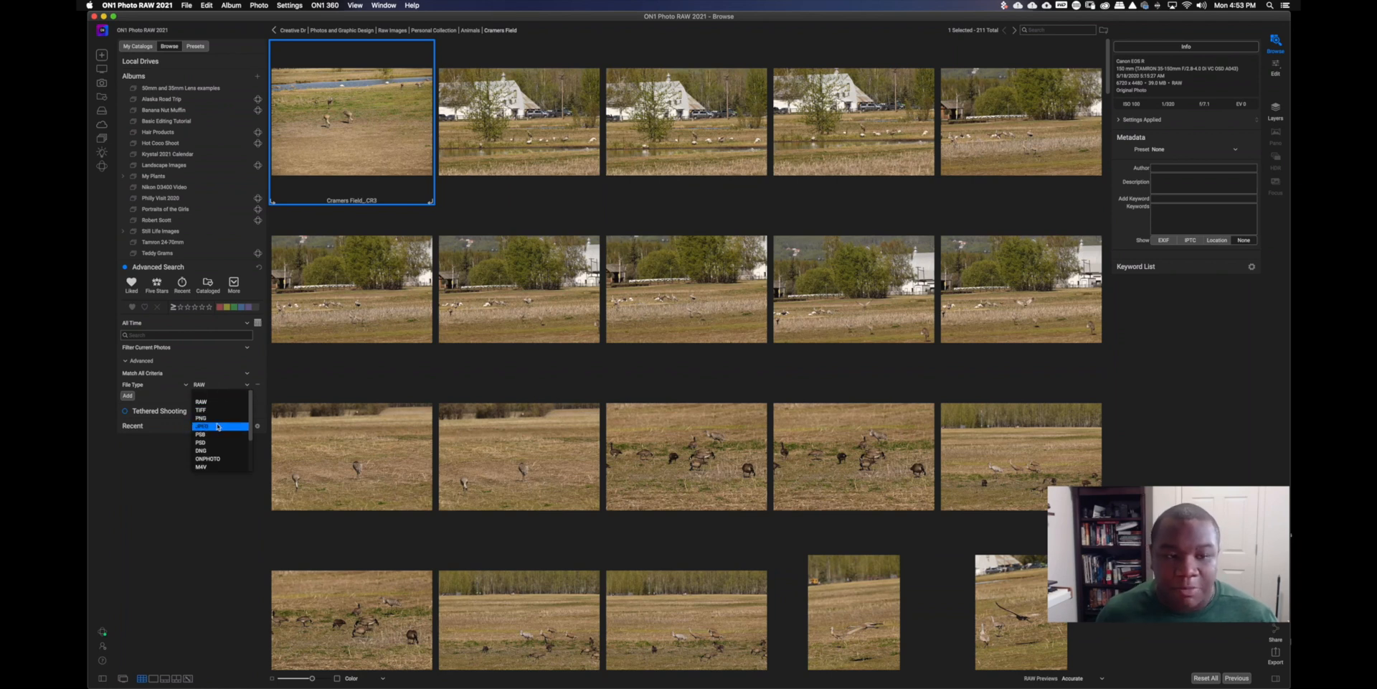
left_click(200, 426)
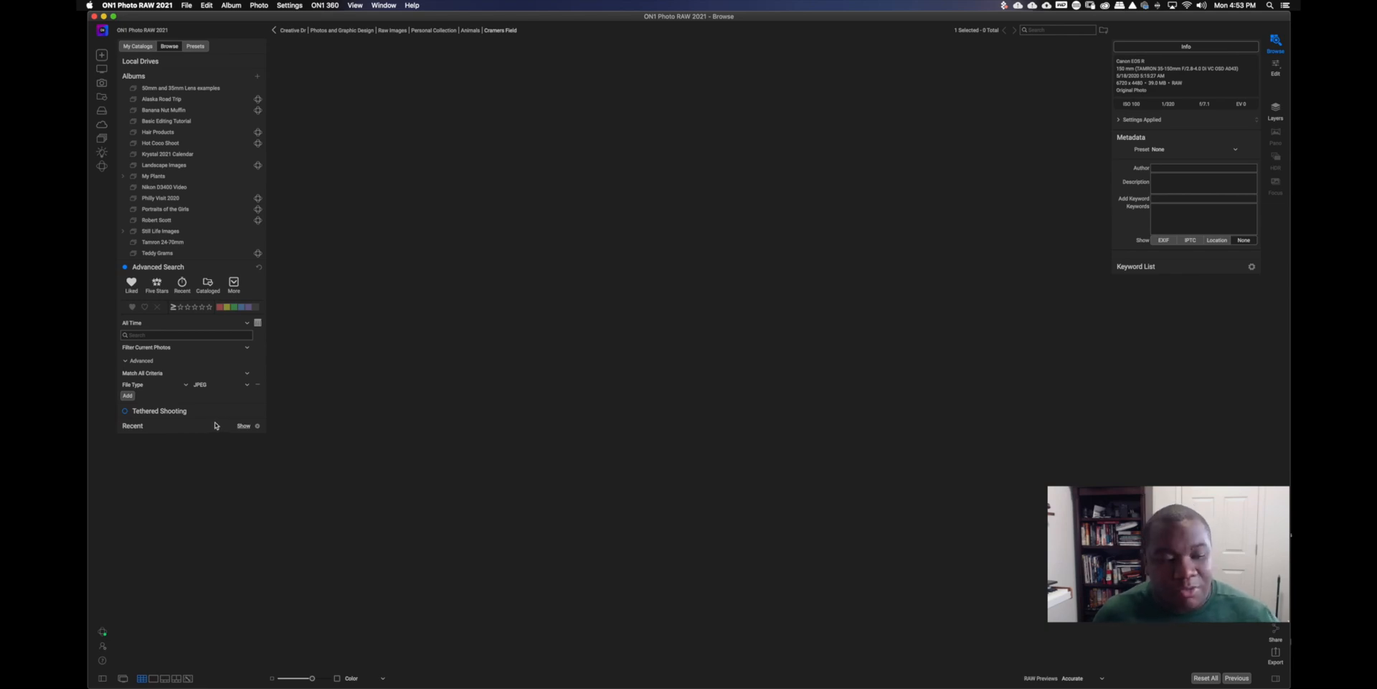
left_click(221, 385)
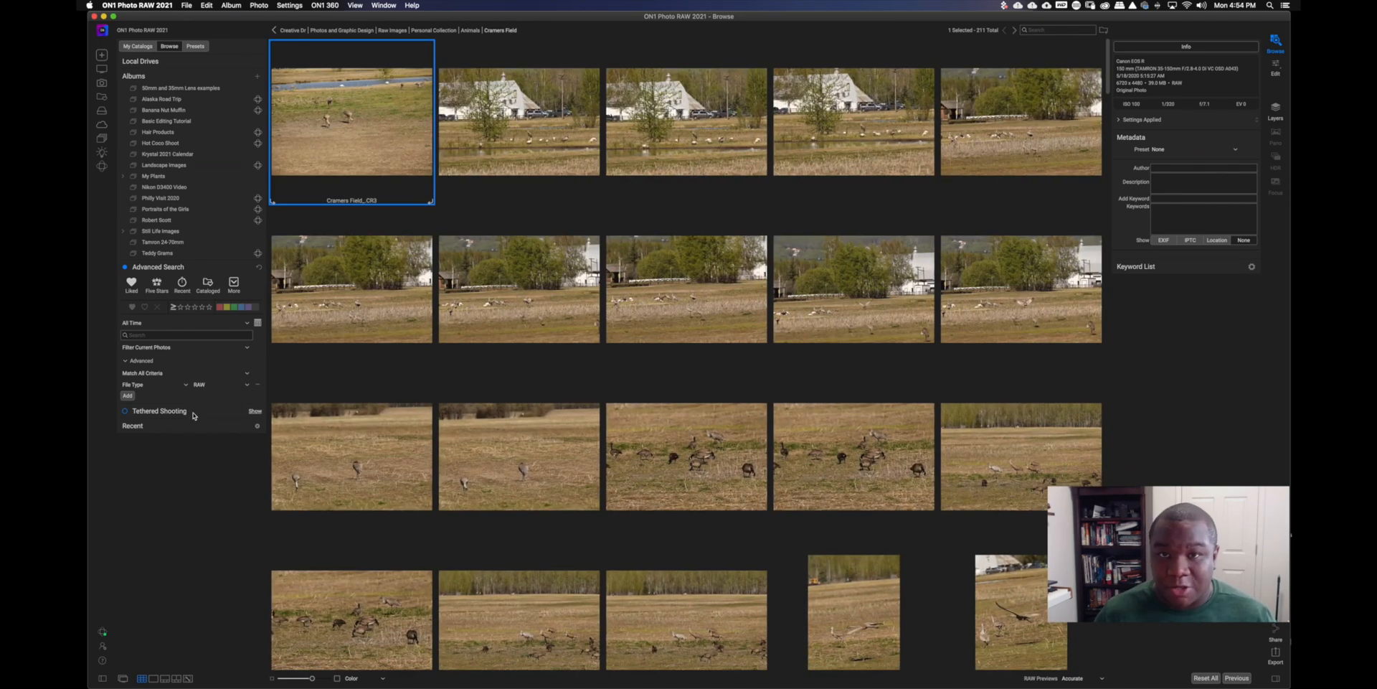
mouse_move(187, 356)
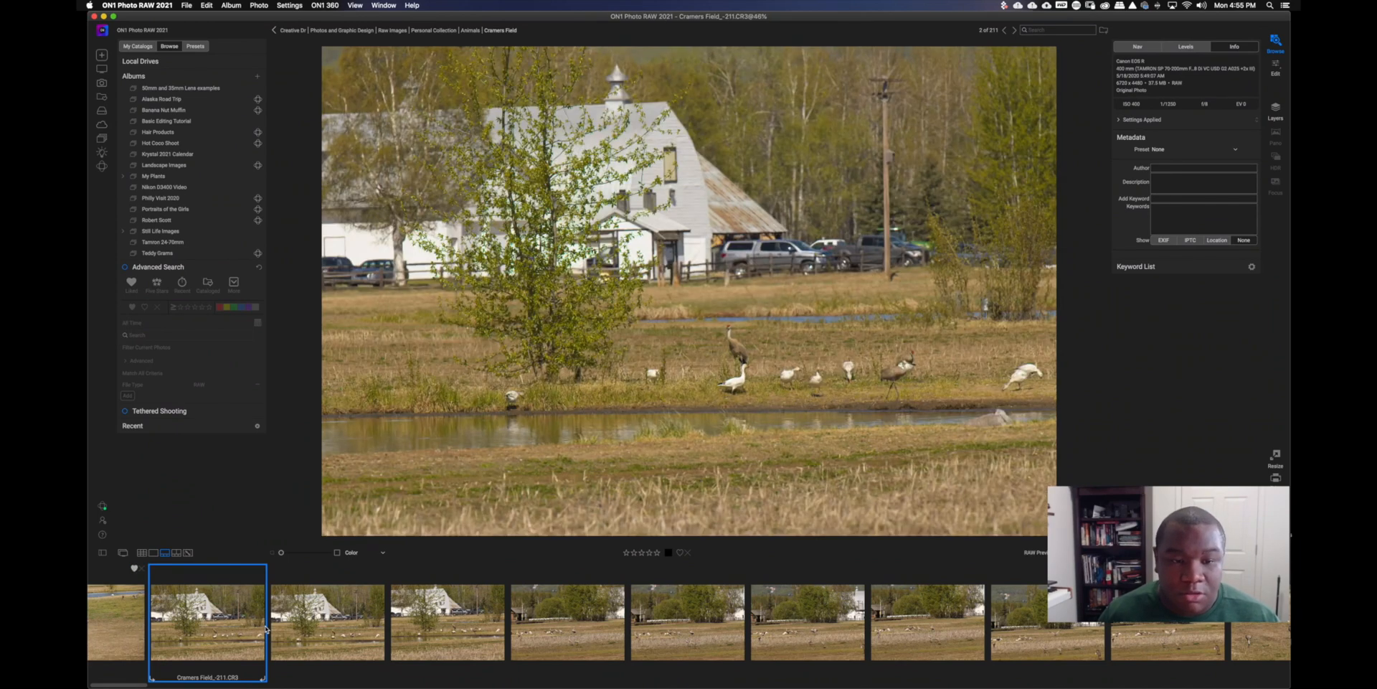
View four successive Cramers Field crane shots large from the filmstrip
left_click(327, 622)
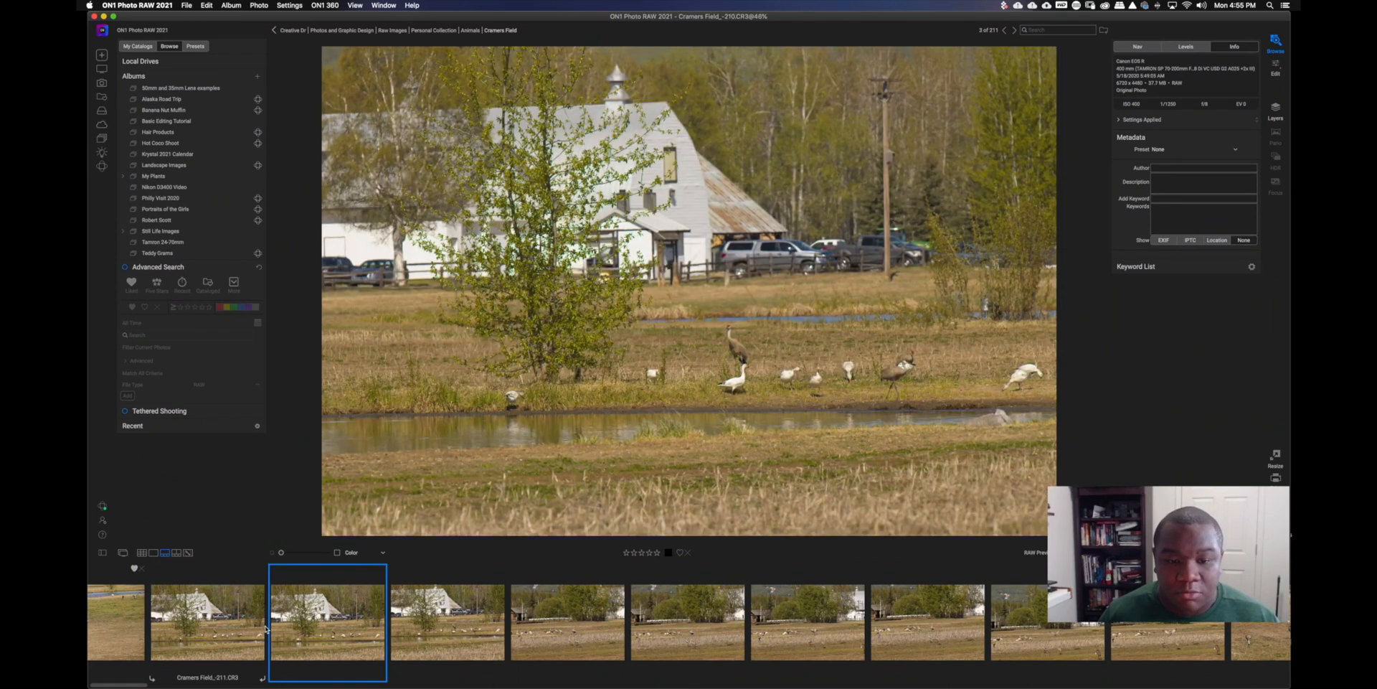
left_click(447, 622)
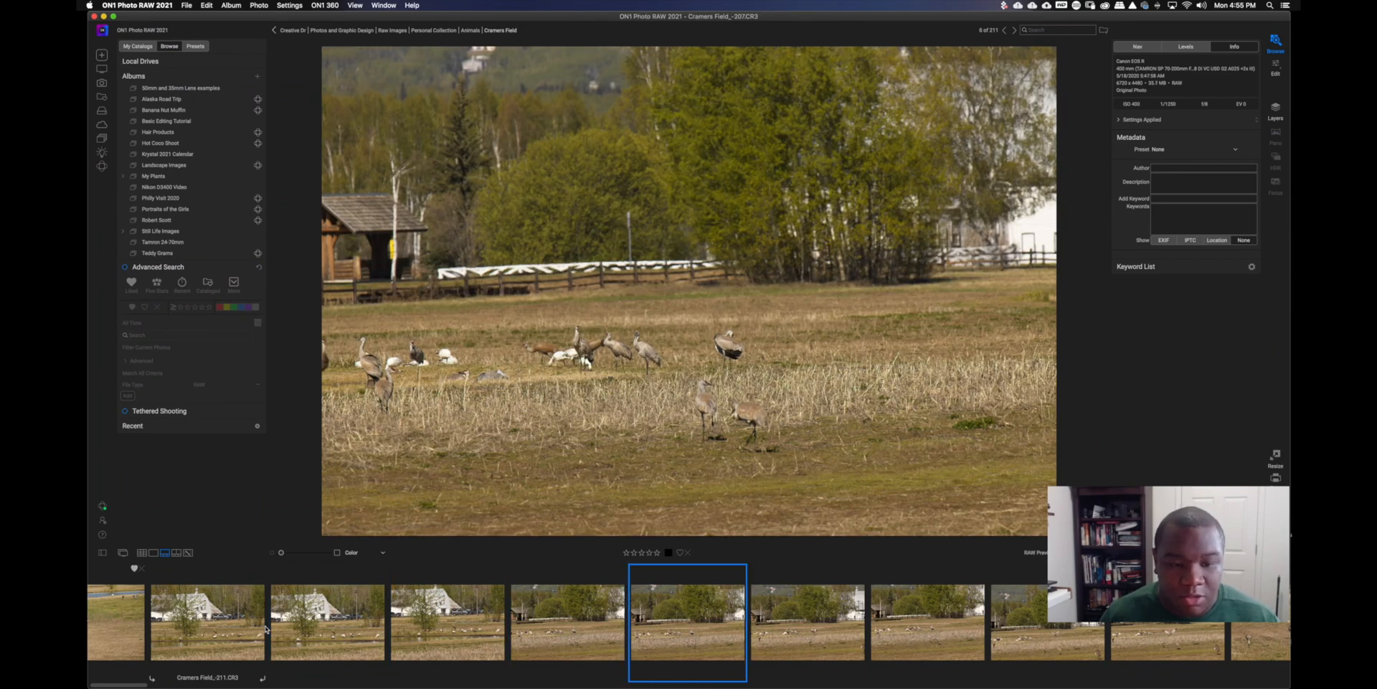
left_click(806, 622)
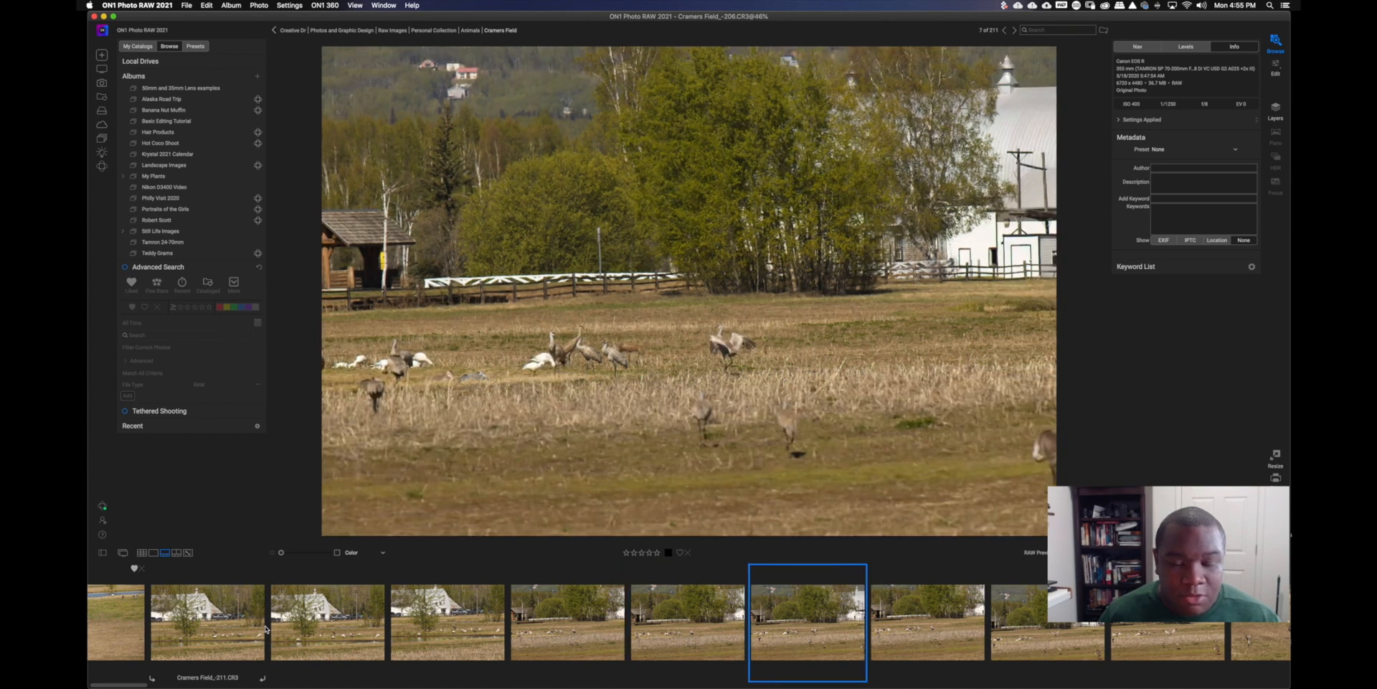
left_click(926, 622)
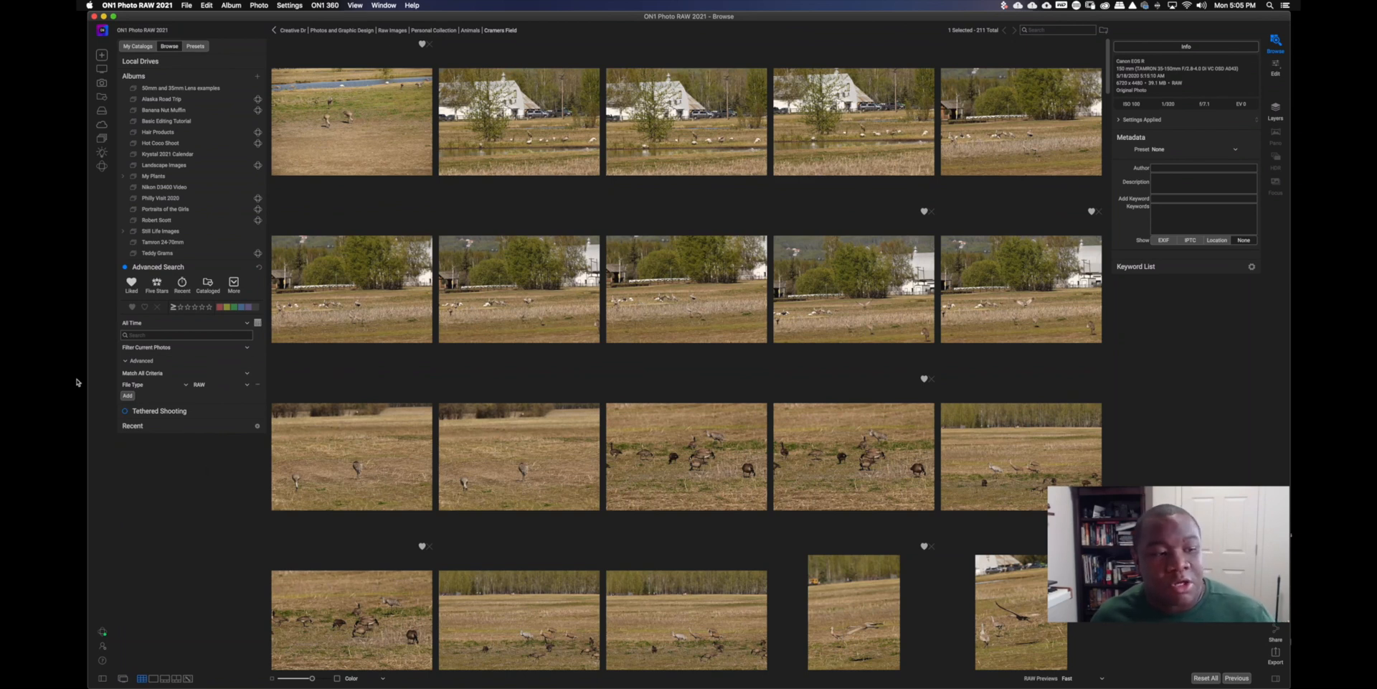
mouse_move(132, 306)
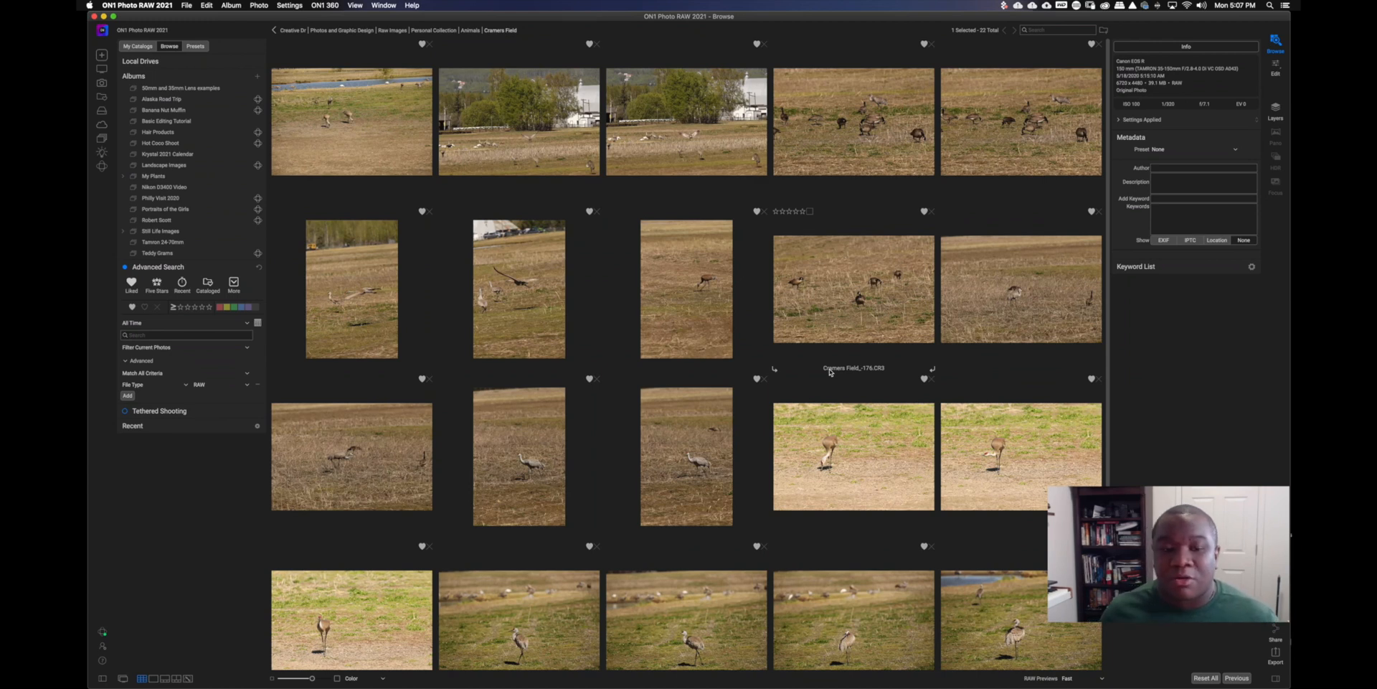
mouse_move(865, 357)
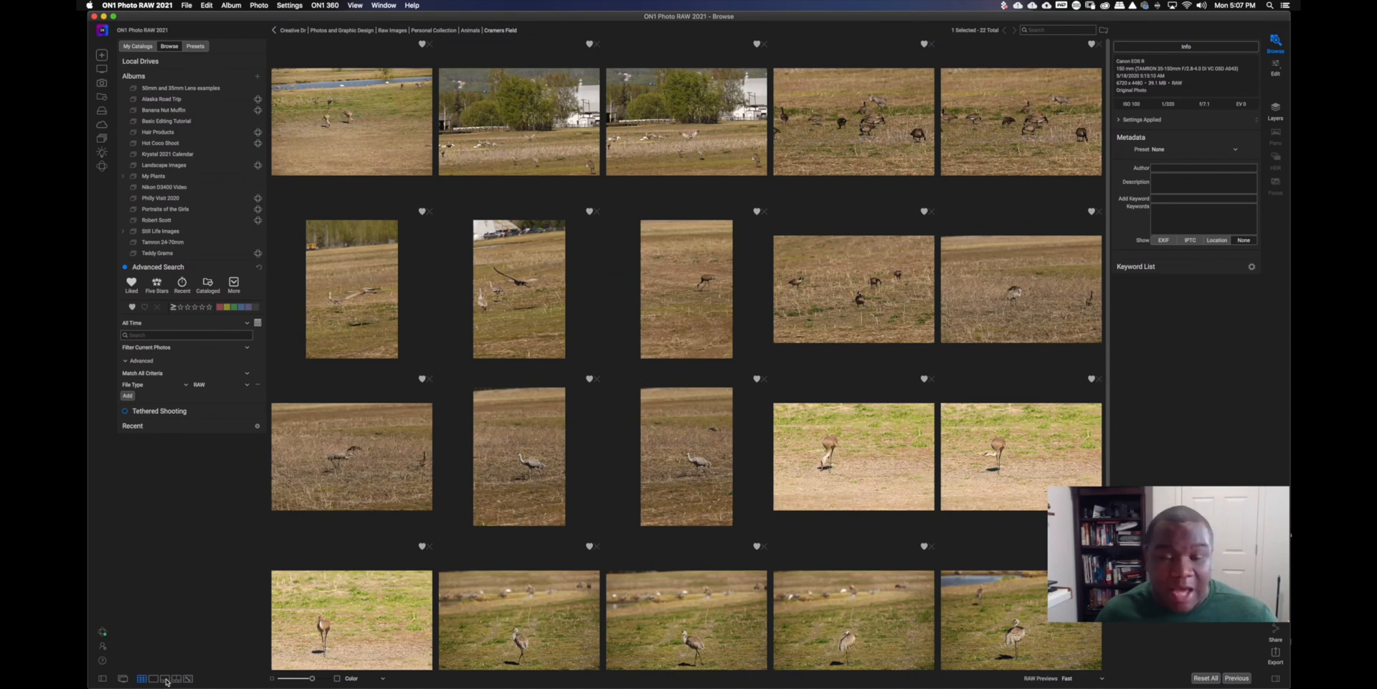
left_click(164, 677)
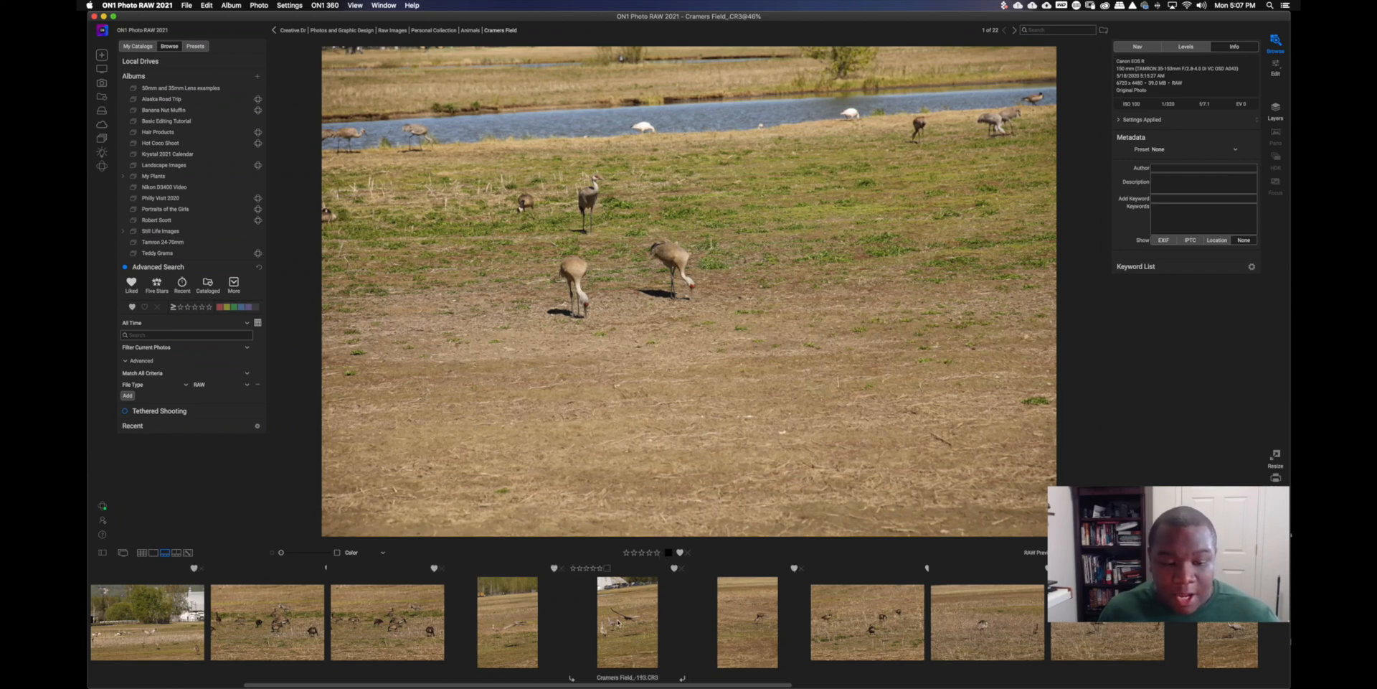
left_click(627, 622)
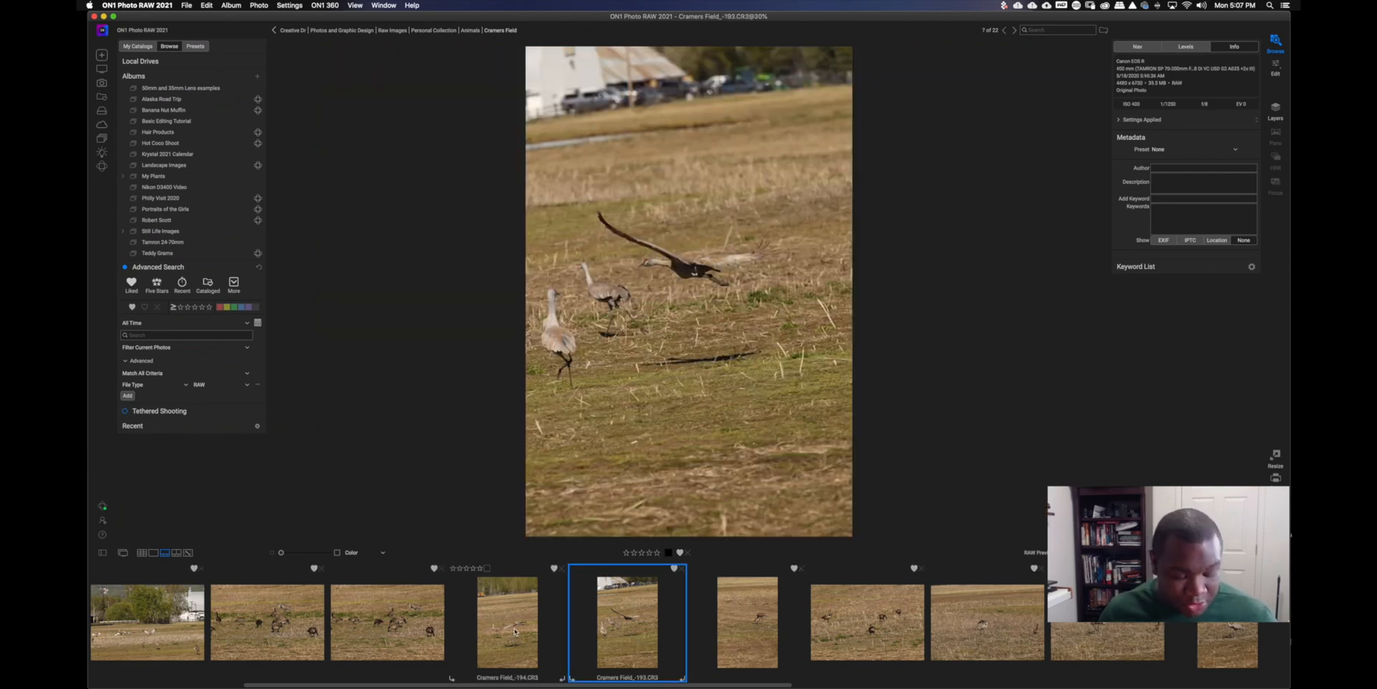
left_click(507, 622)
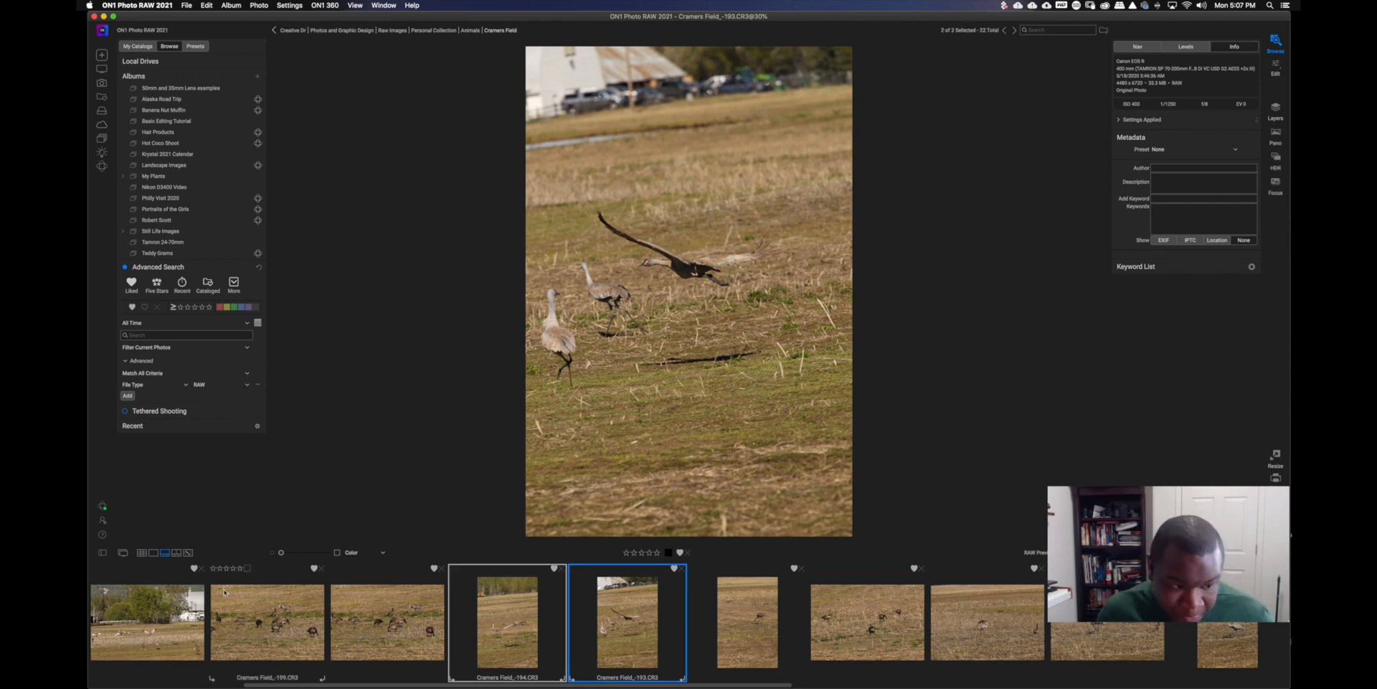
left_click(175, 552)
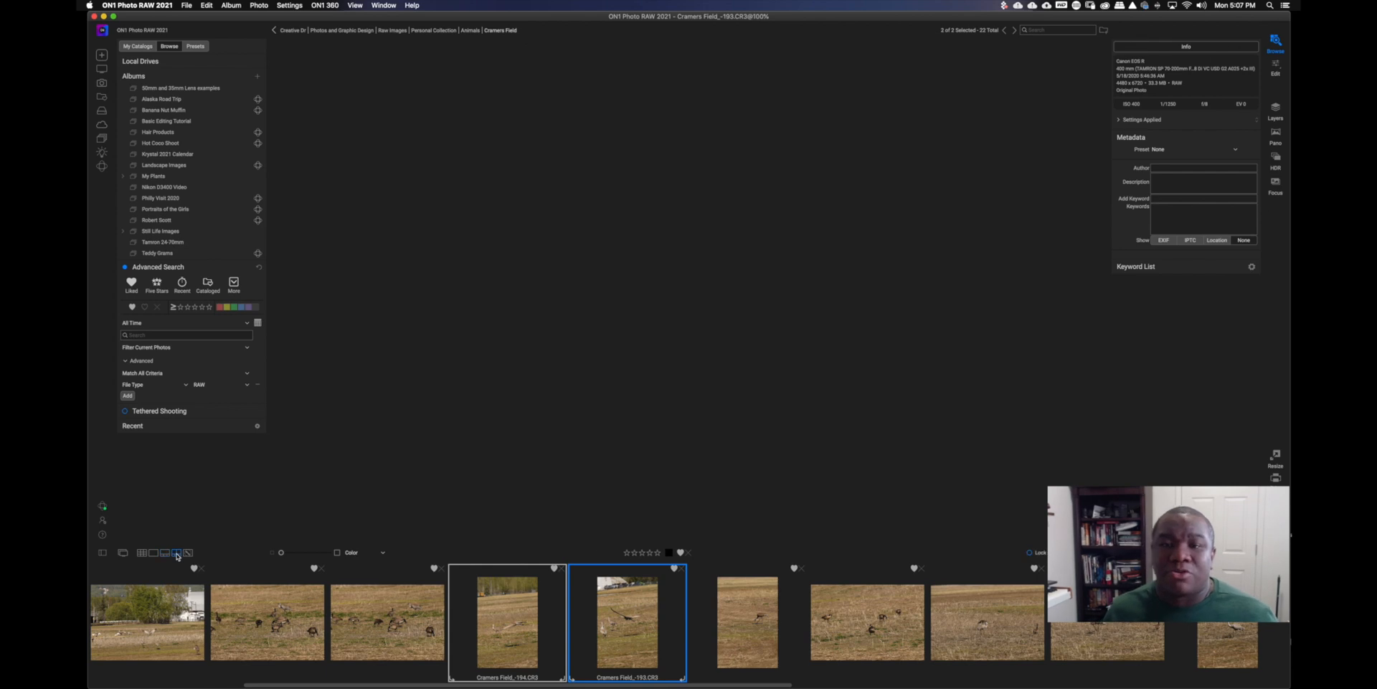
mouse_move(176, 552)
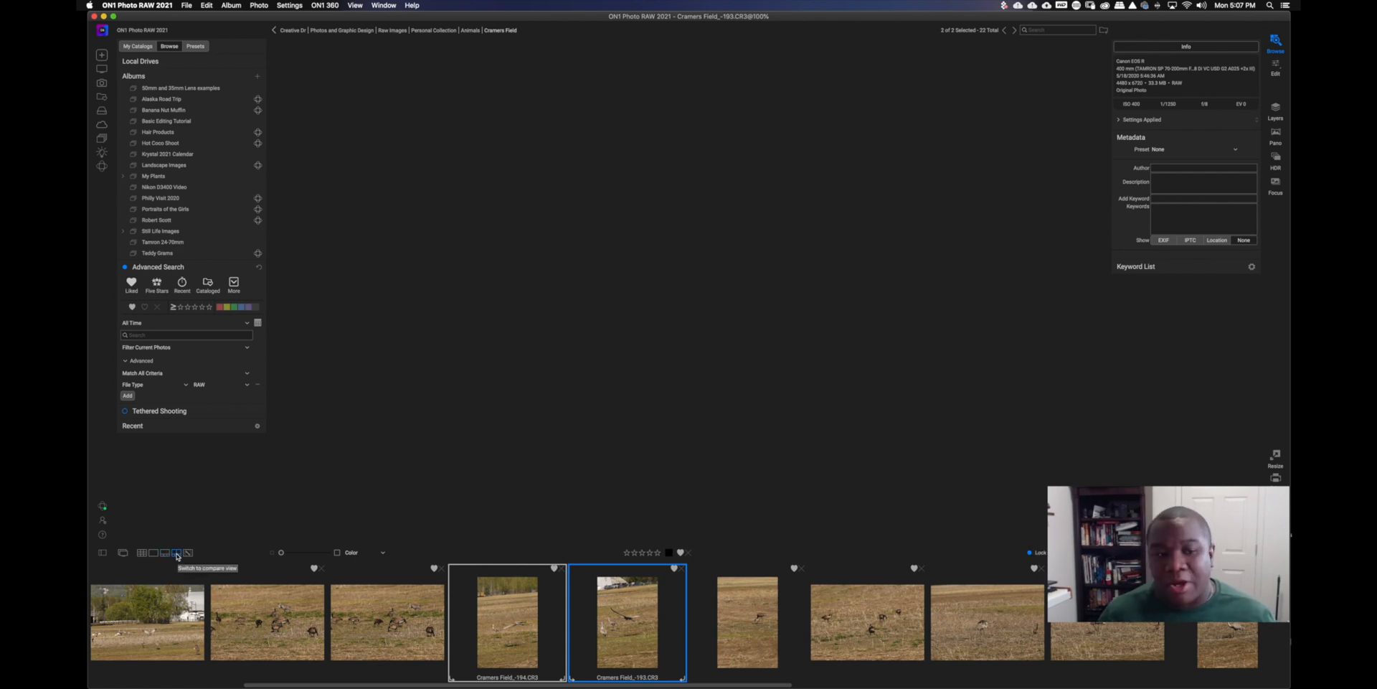
Compare two shots, give the flying-crane frame one star, then pair a feeding crane with geese
left_click(175, 552)
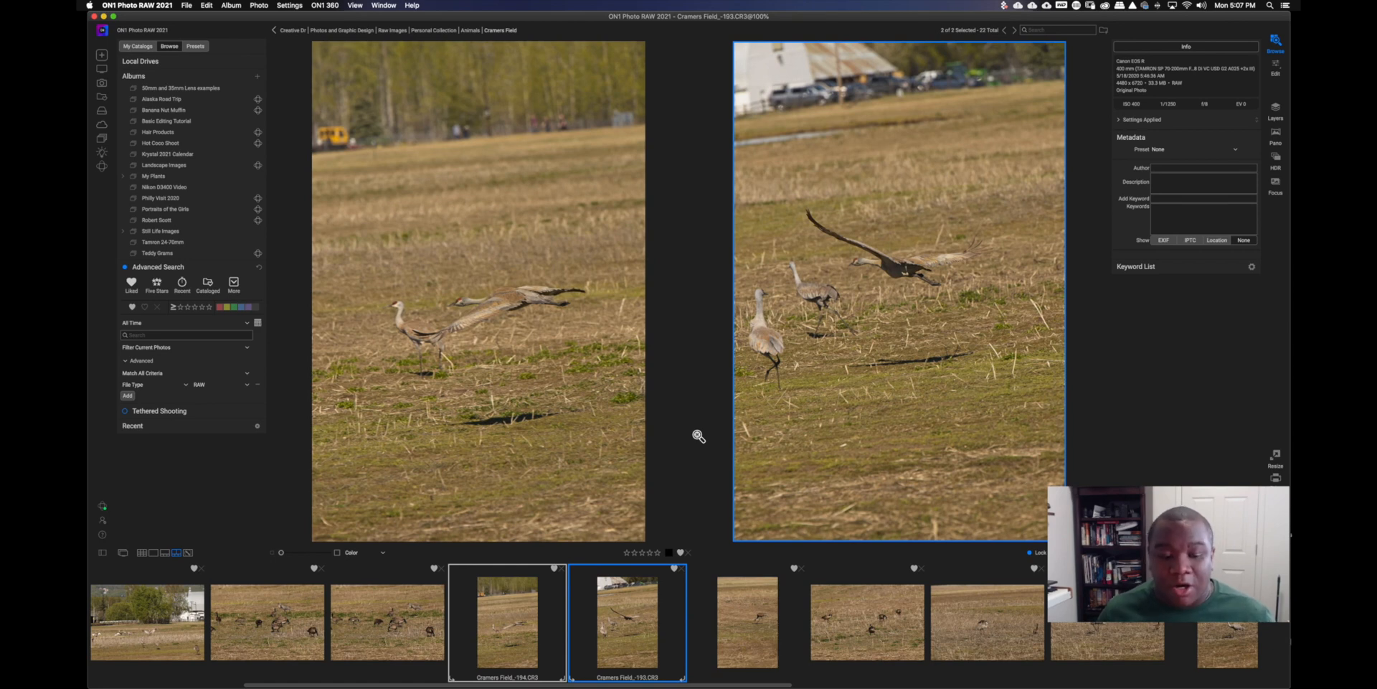
mouse_move(698, 467)
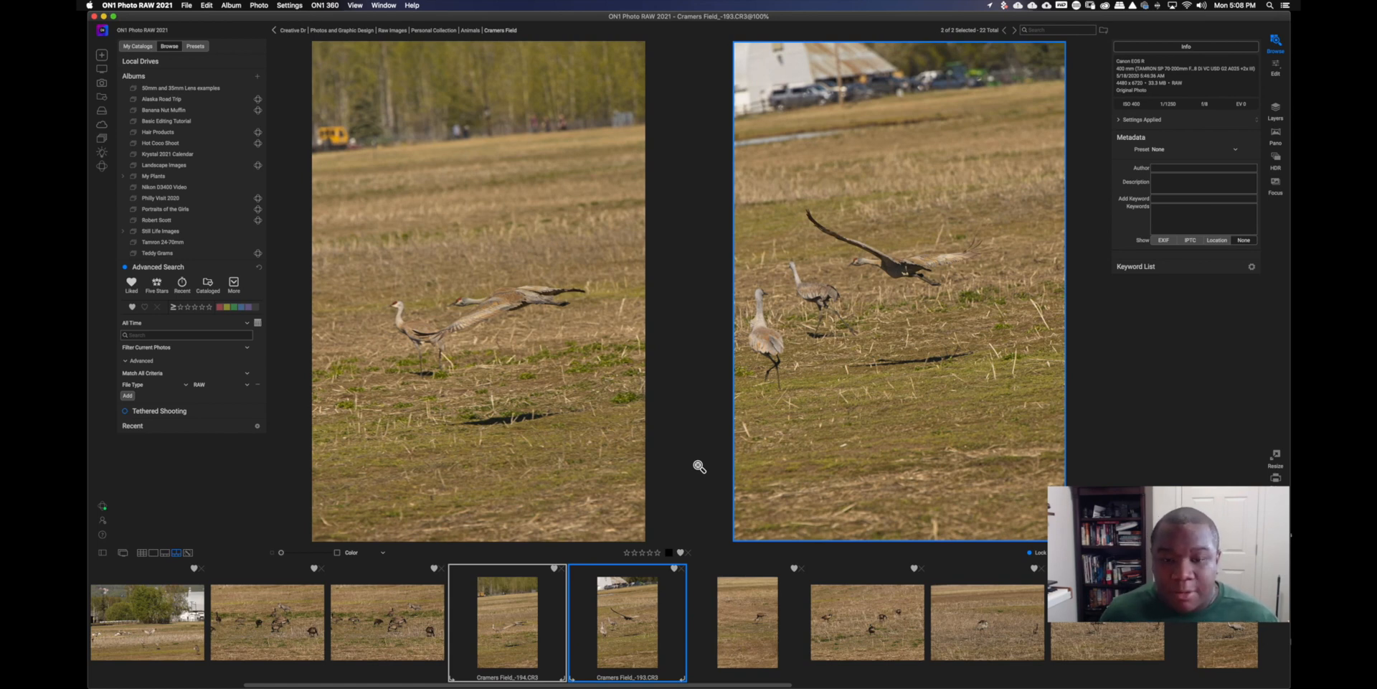
mouse_move(695, 481)
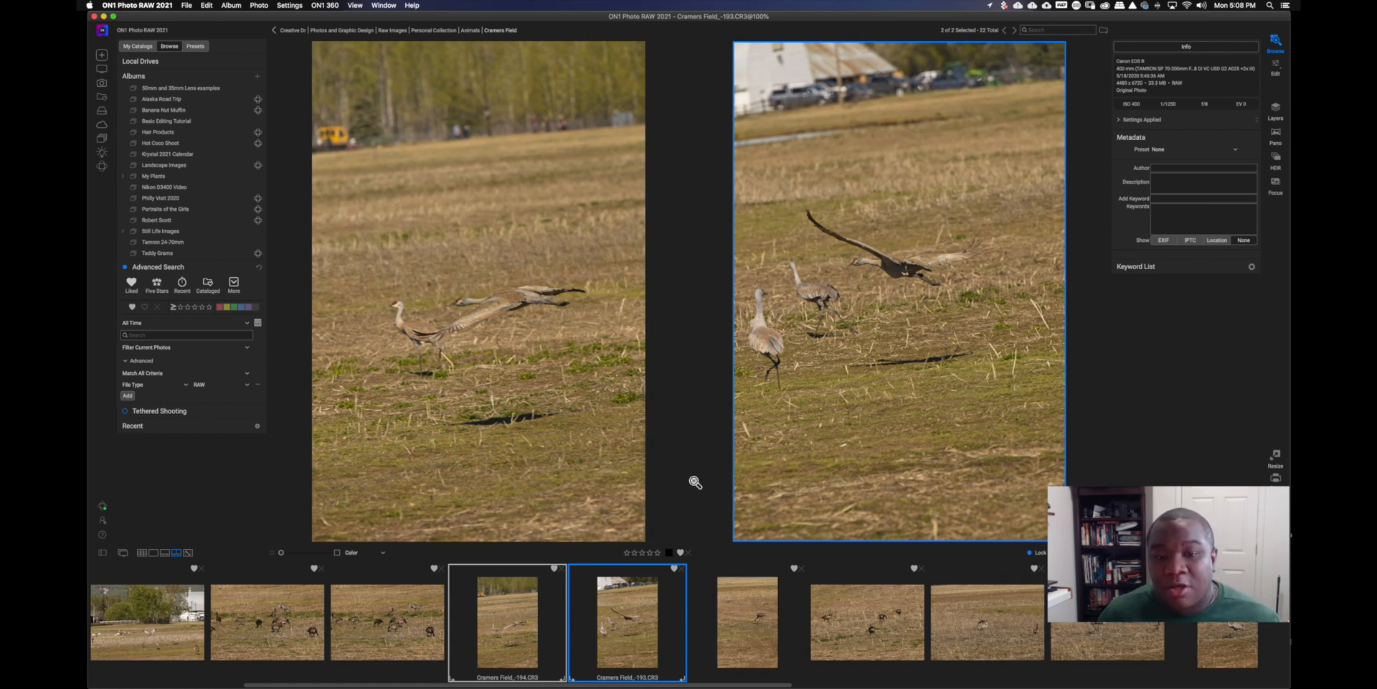
mouse_move(924, 259)
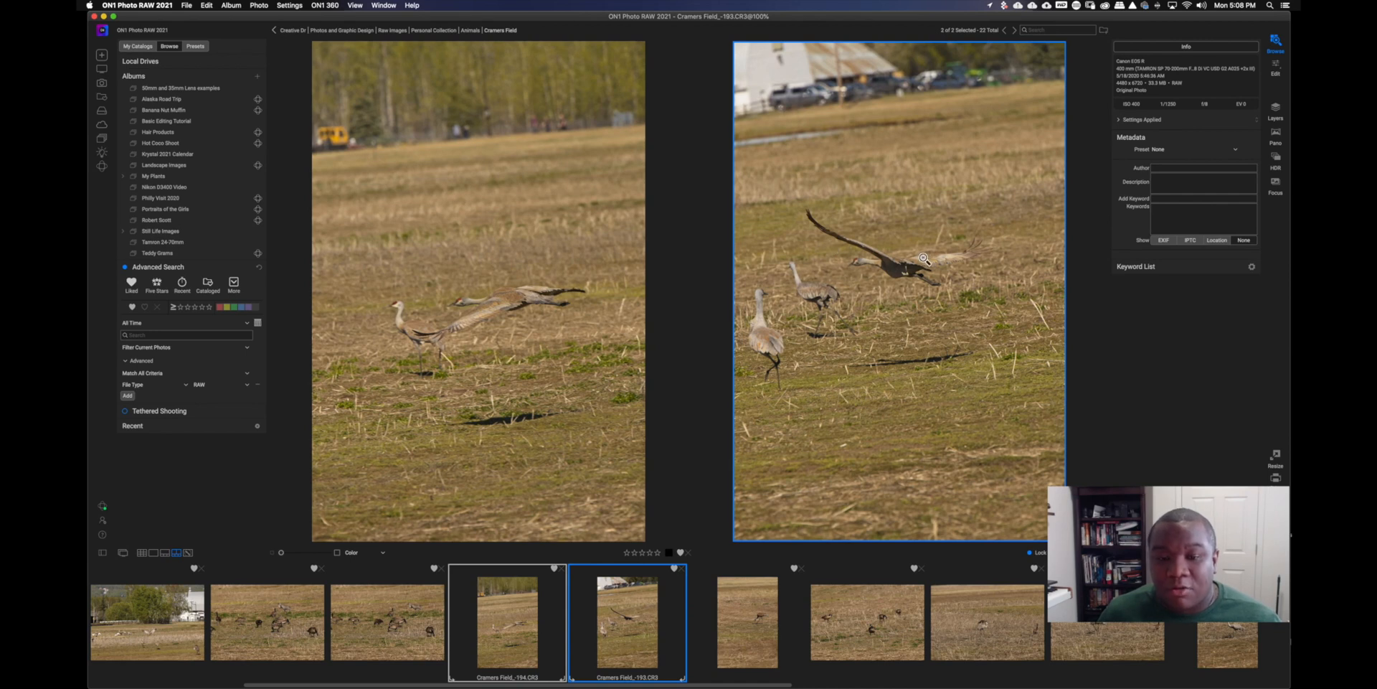
mouse_move(818, 231)
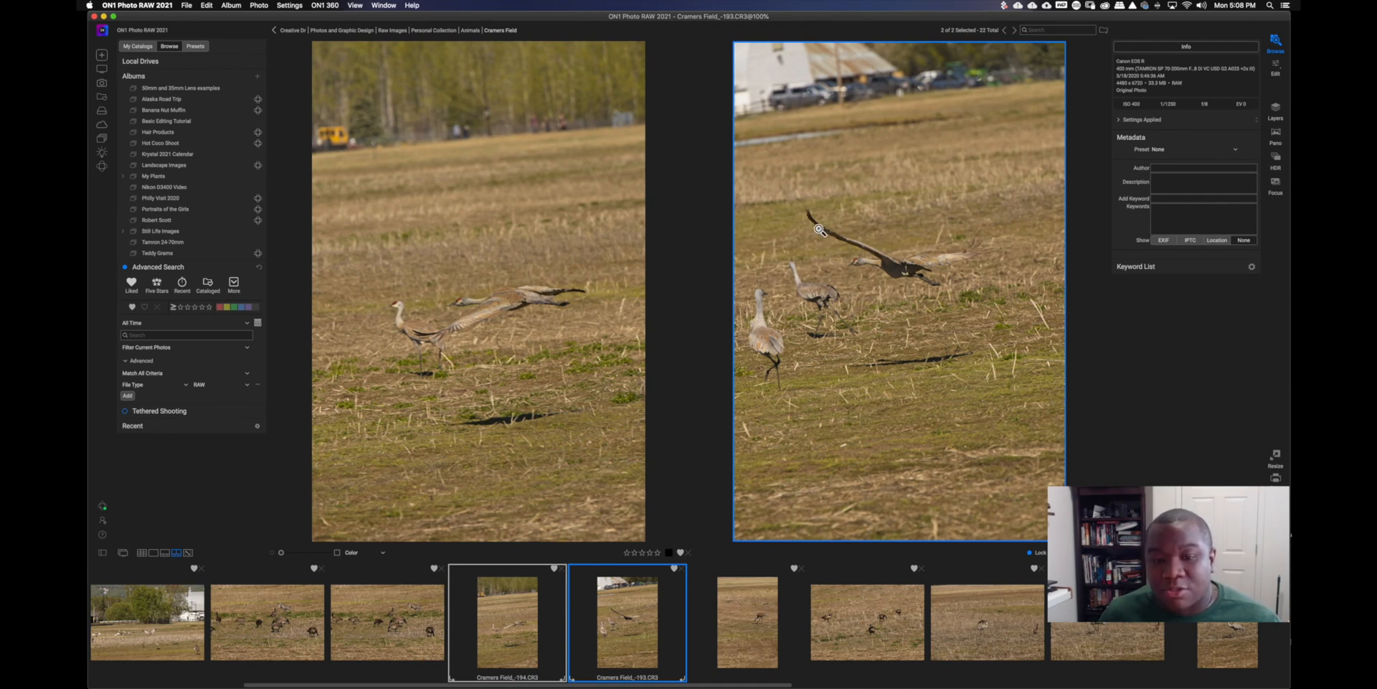
mouse_move(929, 294)
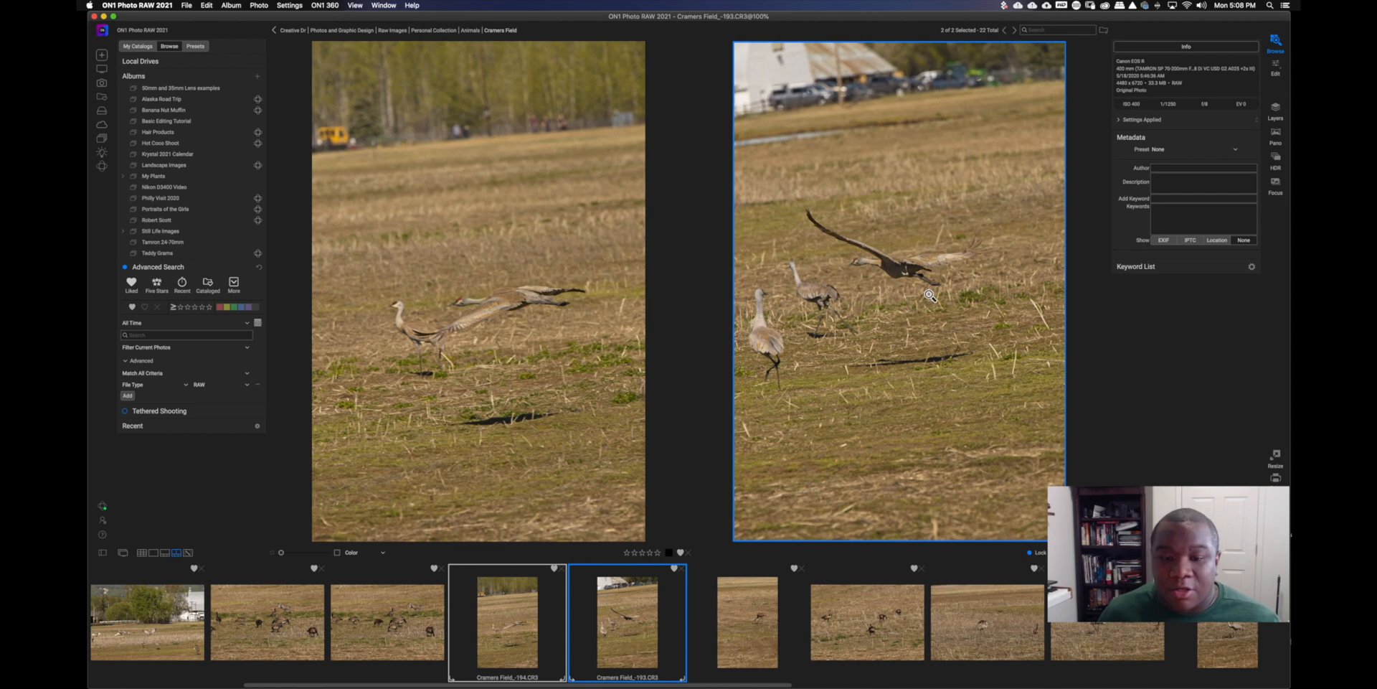
mouse_move(924, 307)
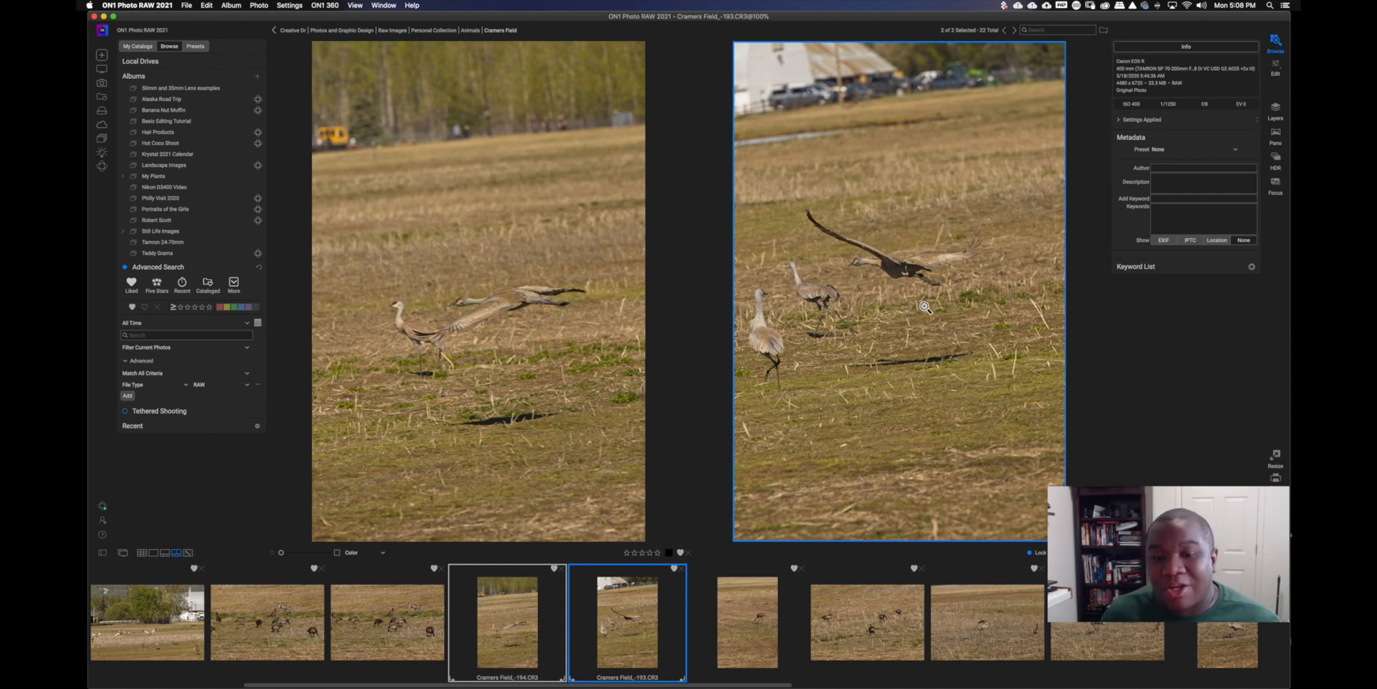
mouse_move(903, 281)
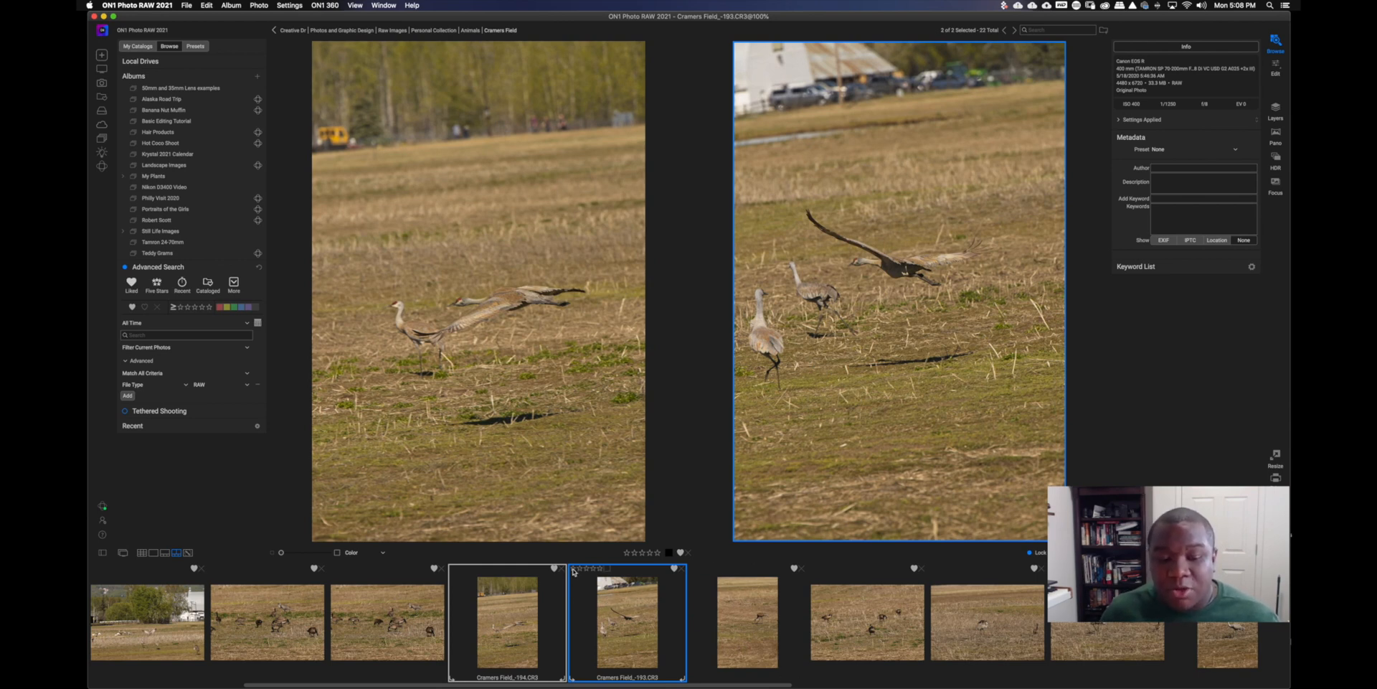
left_click(626, 551)
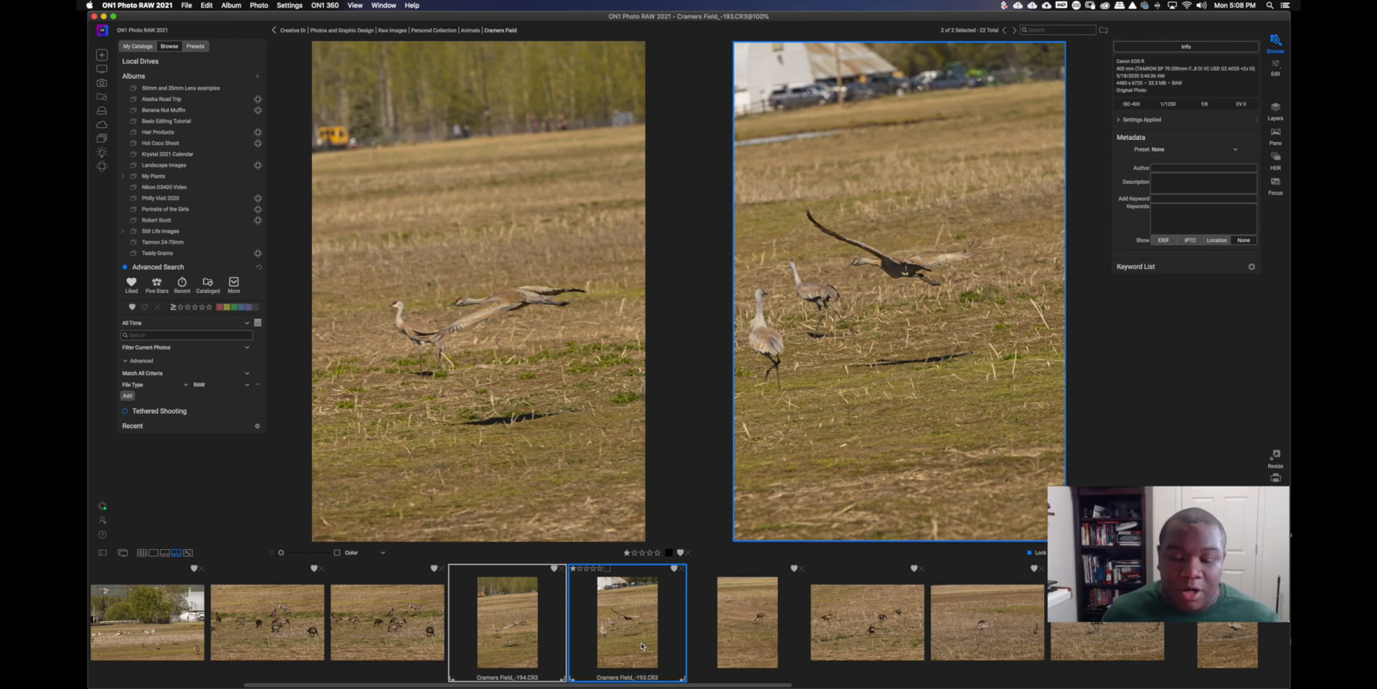
left_click(746, 621)
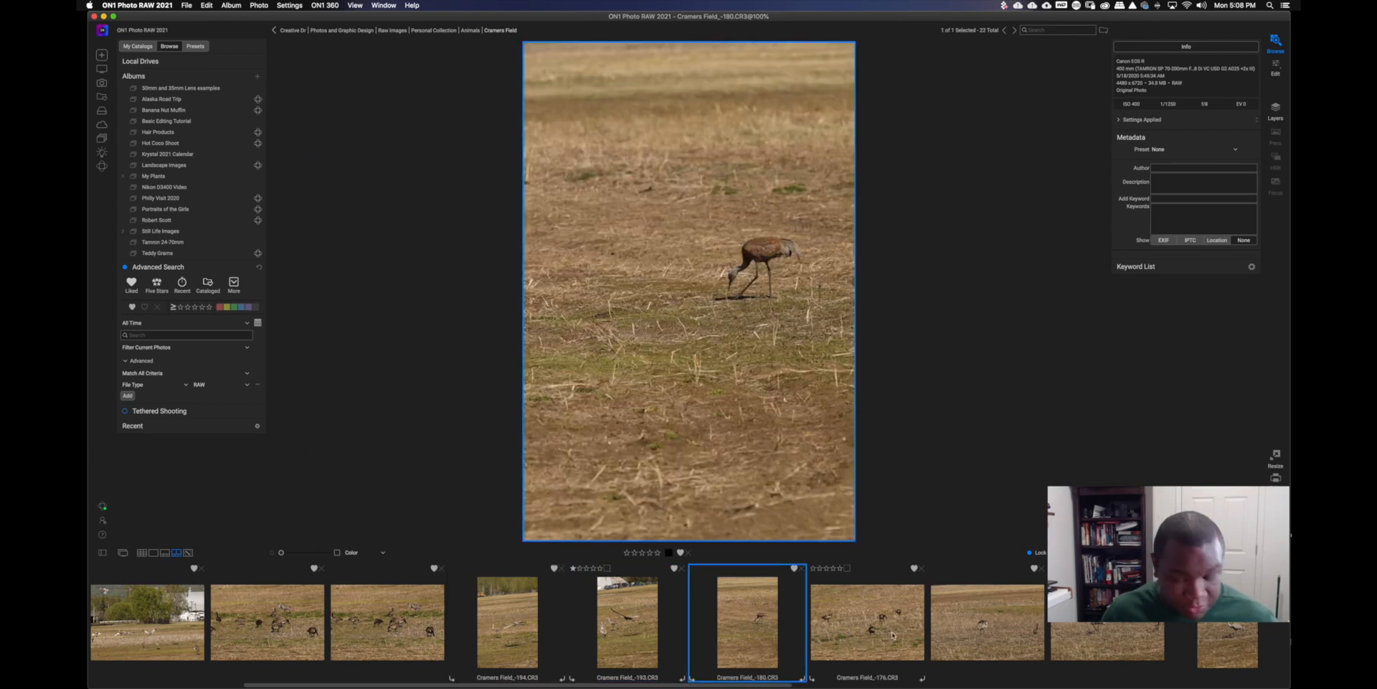
left_click(867, 621)
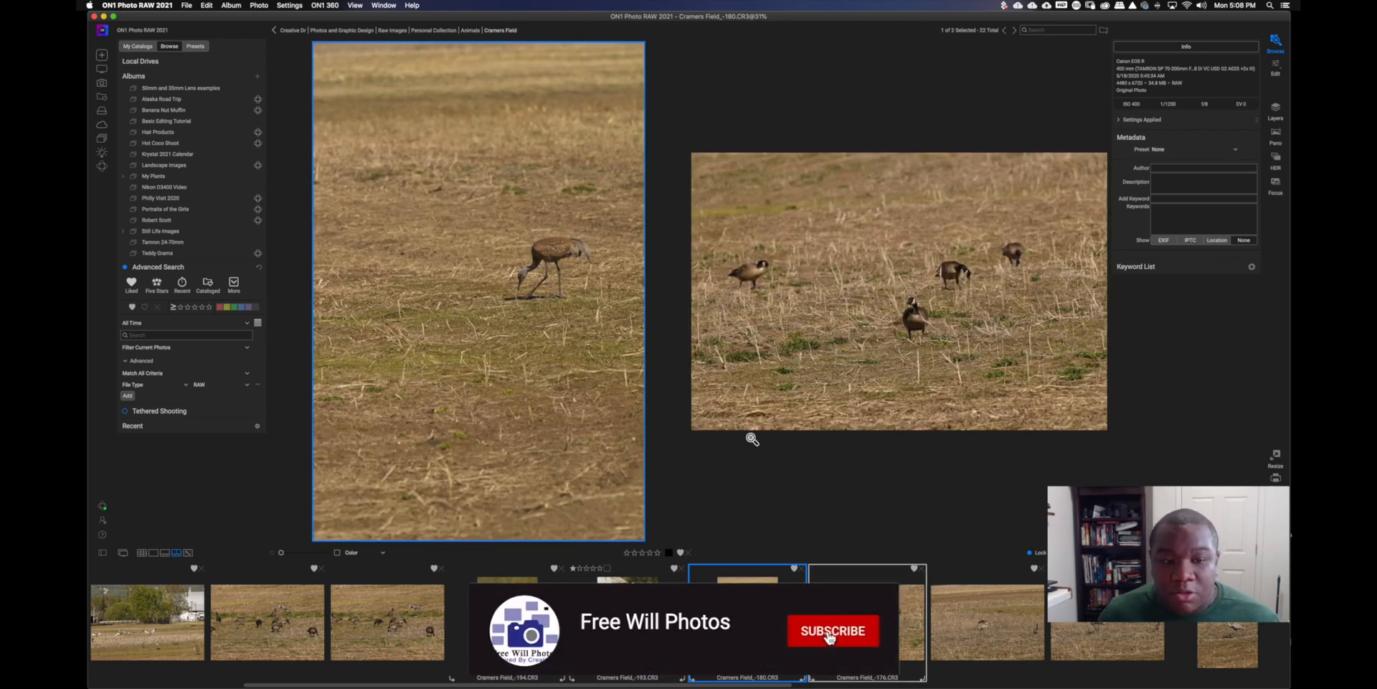
left_click(833, 631)
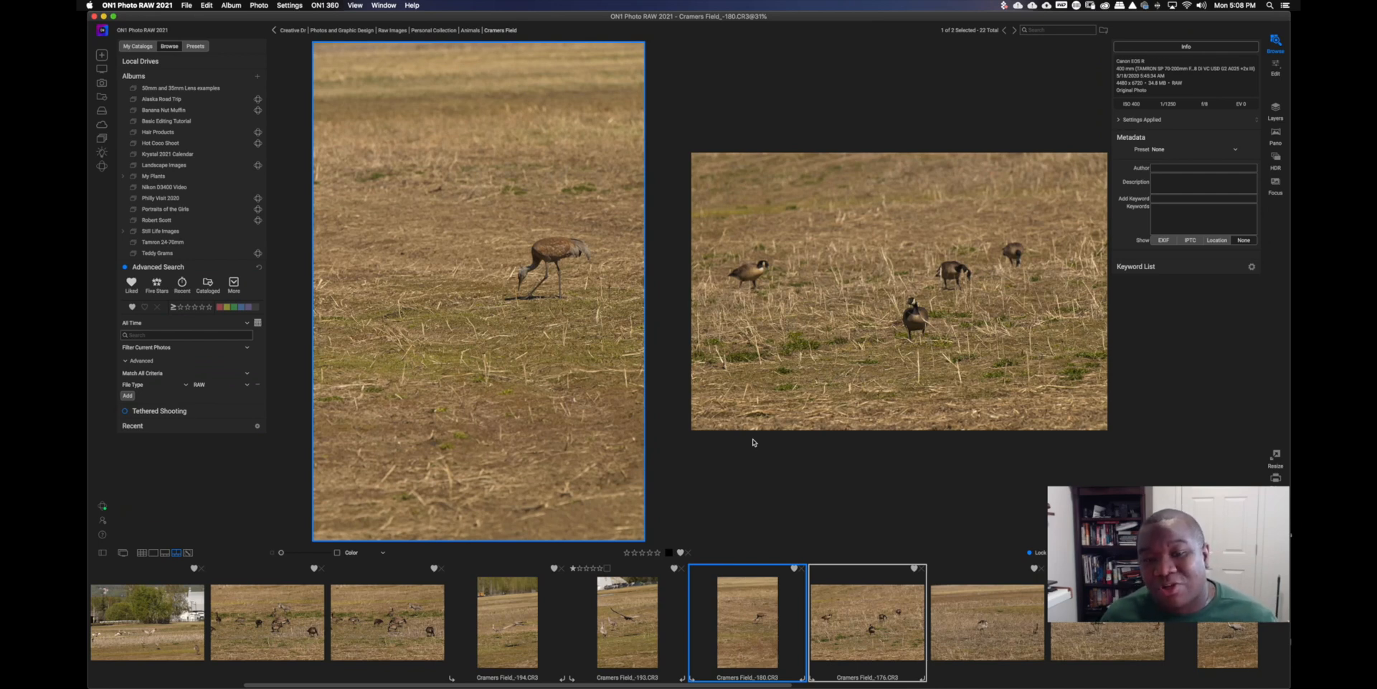
mouse_move(792, 470)
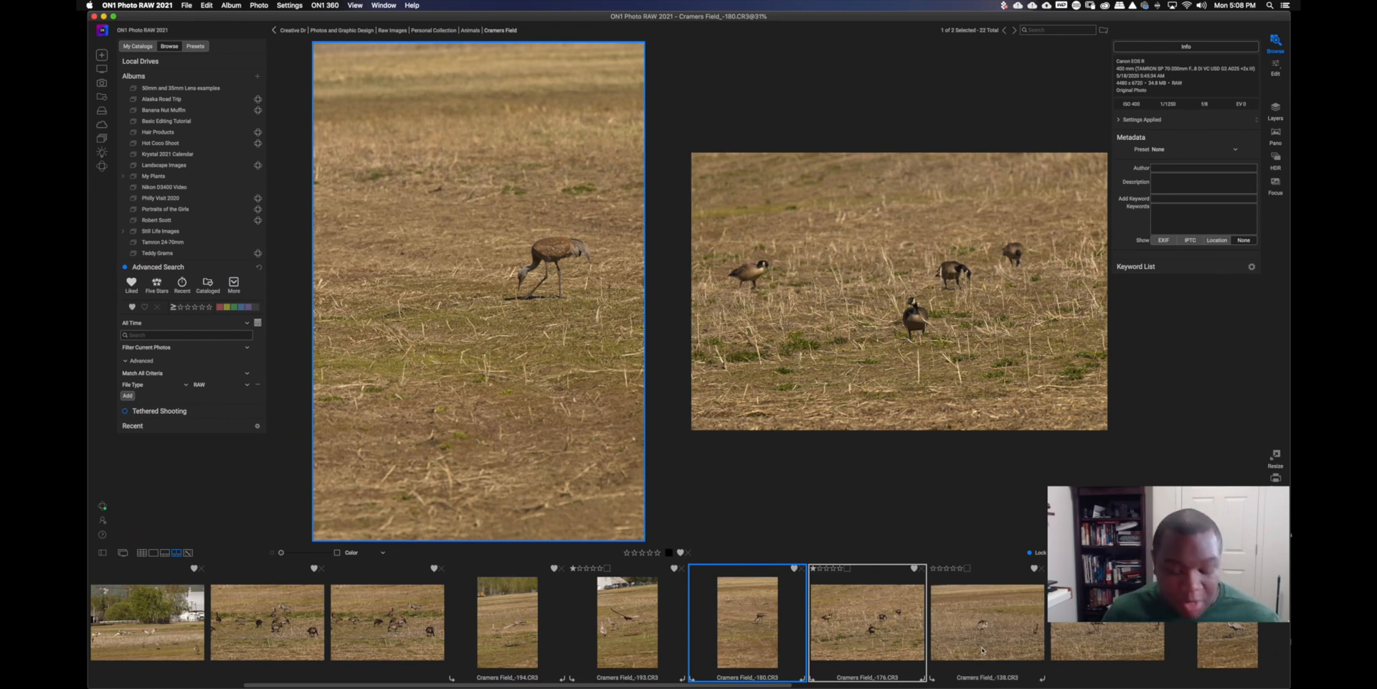
Compare the next pair of near-identical crane-beside-goose field shots side by side
left_click(987, 621)
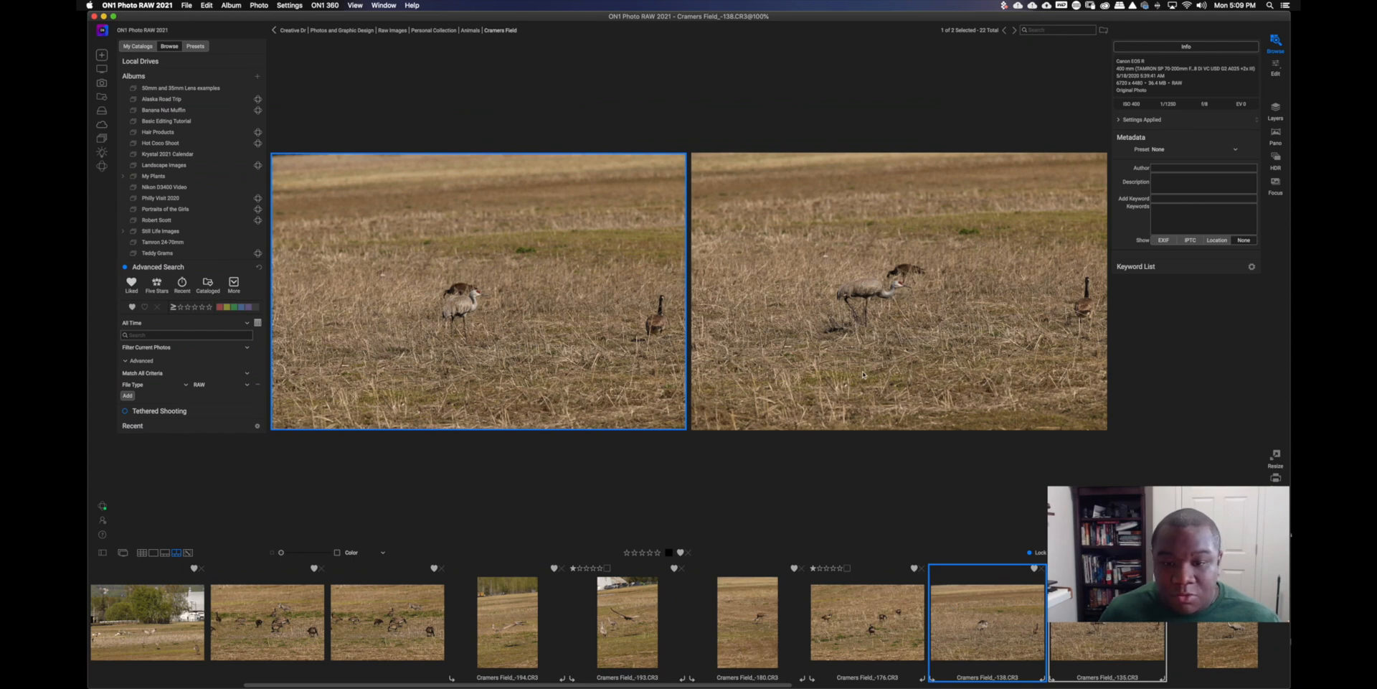
mouse_move(895, 318)
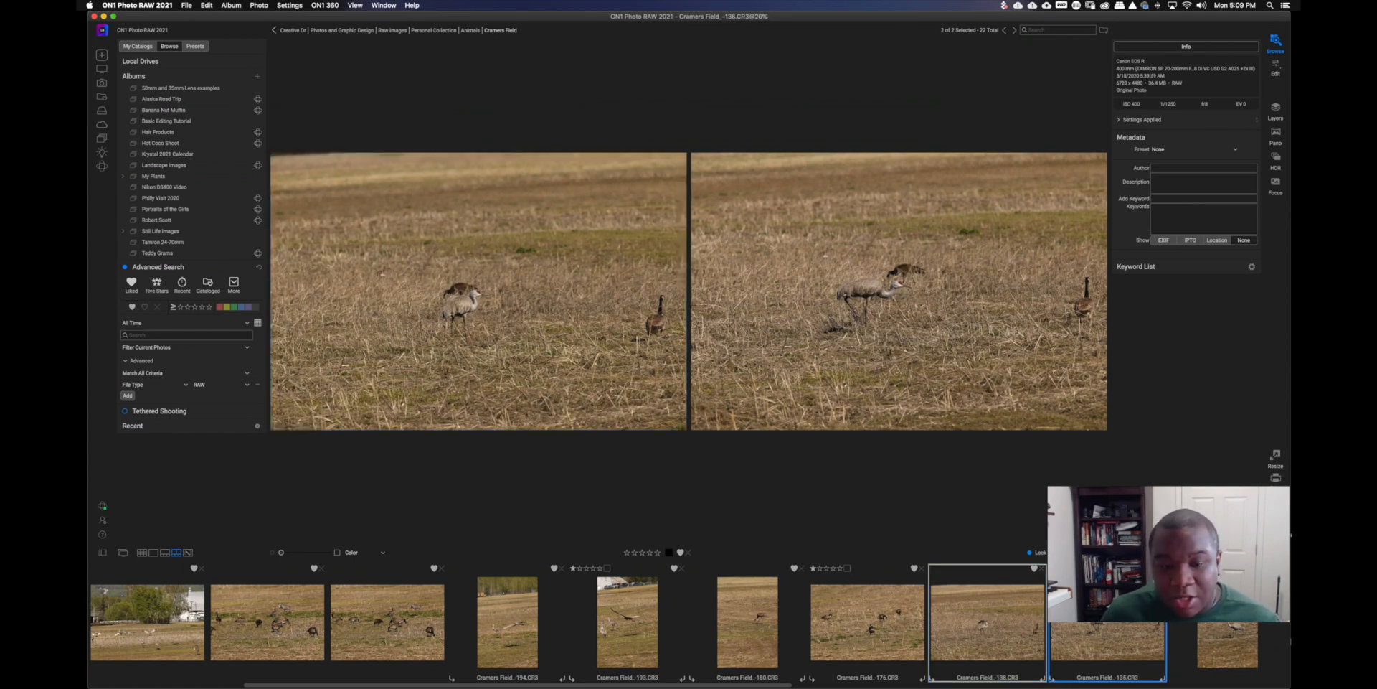
left_click(898, 294)
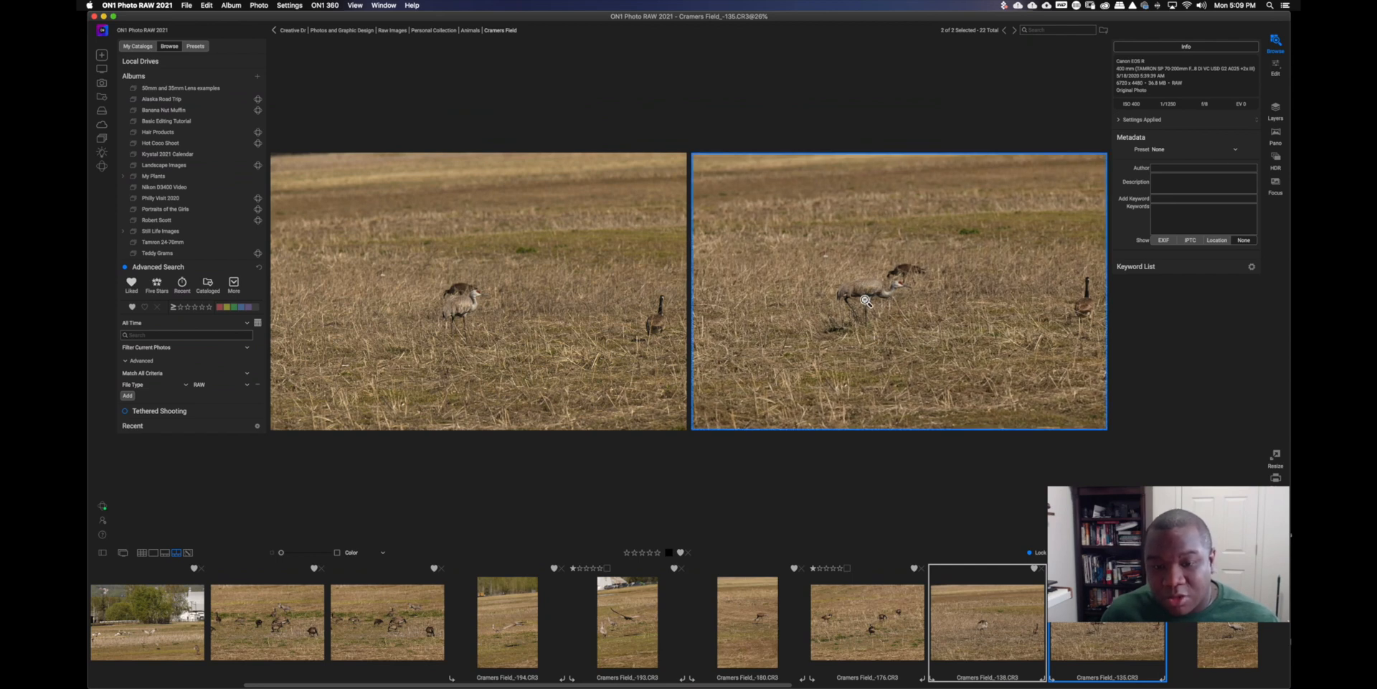
mouse_move(822, 301)
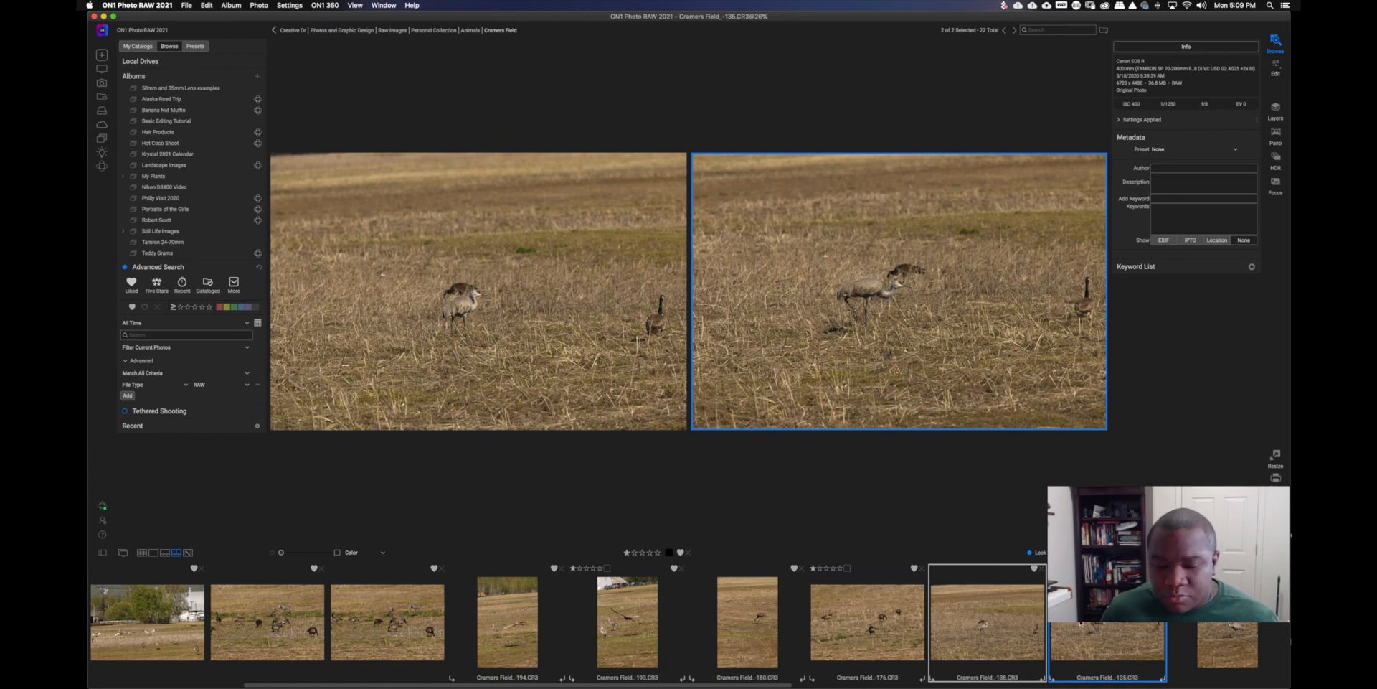
scroll("right", 3)
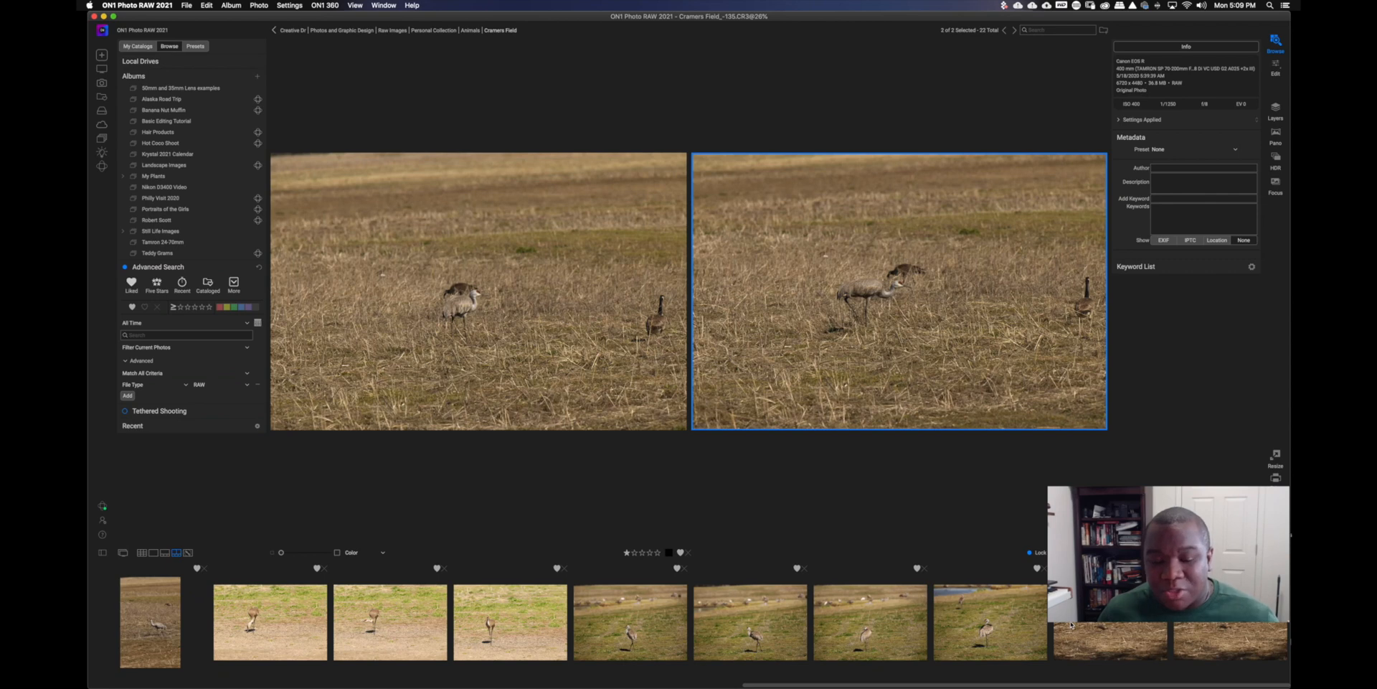
mouse_move(736, 661)
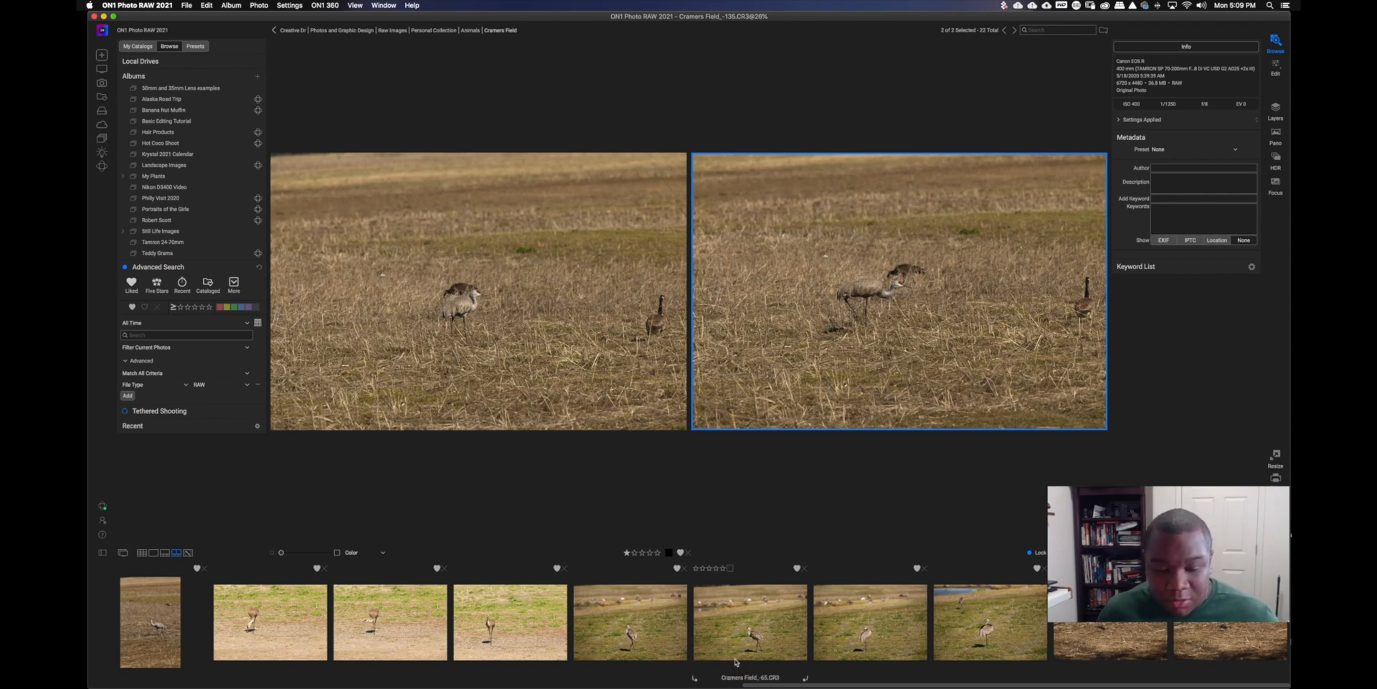
Open the lone crane on green grass full-size in Detail view
left_click(629, 622)
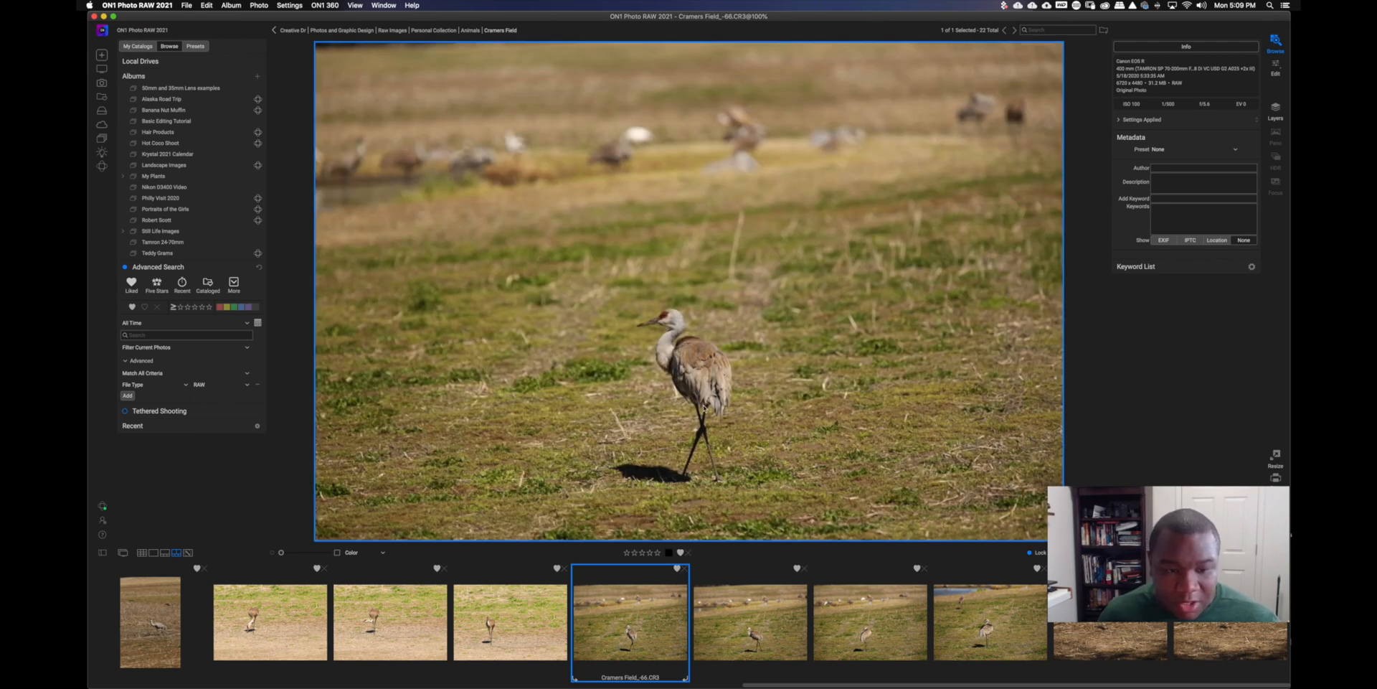
mouse_move(743, 438)
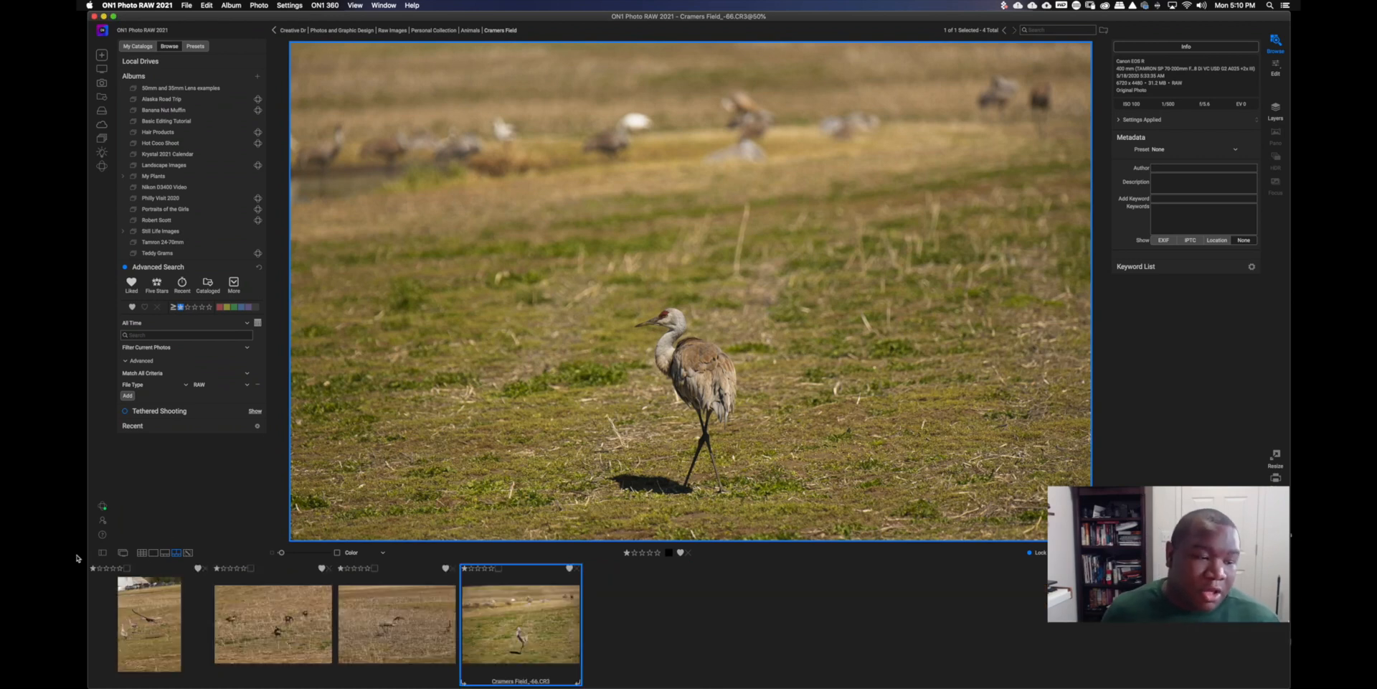
Switch to Grid view to show the four one-star picks as thumbnails
left_click(138, 677)
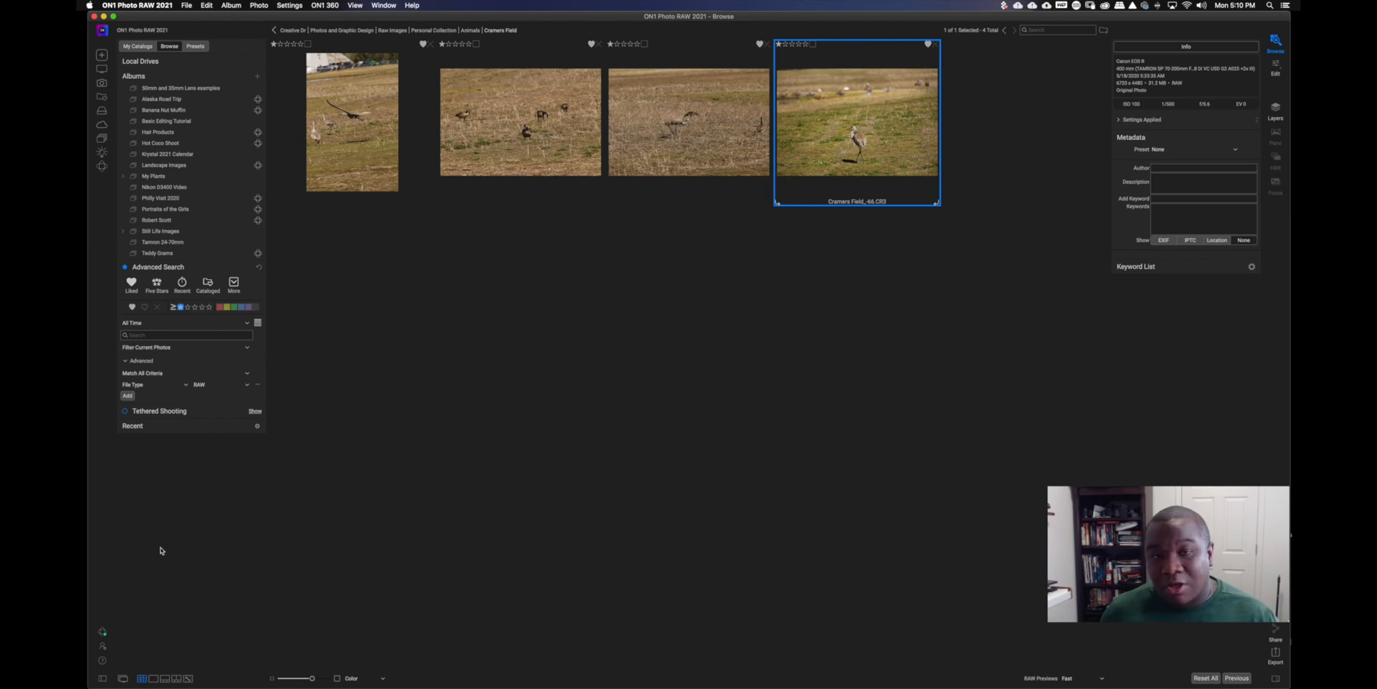
mouse_move(469, 372)
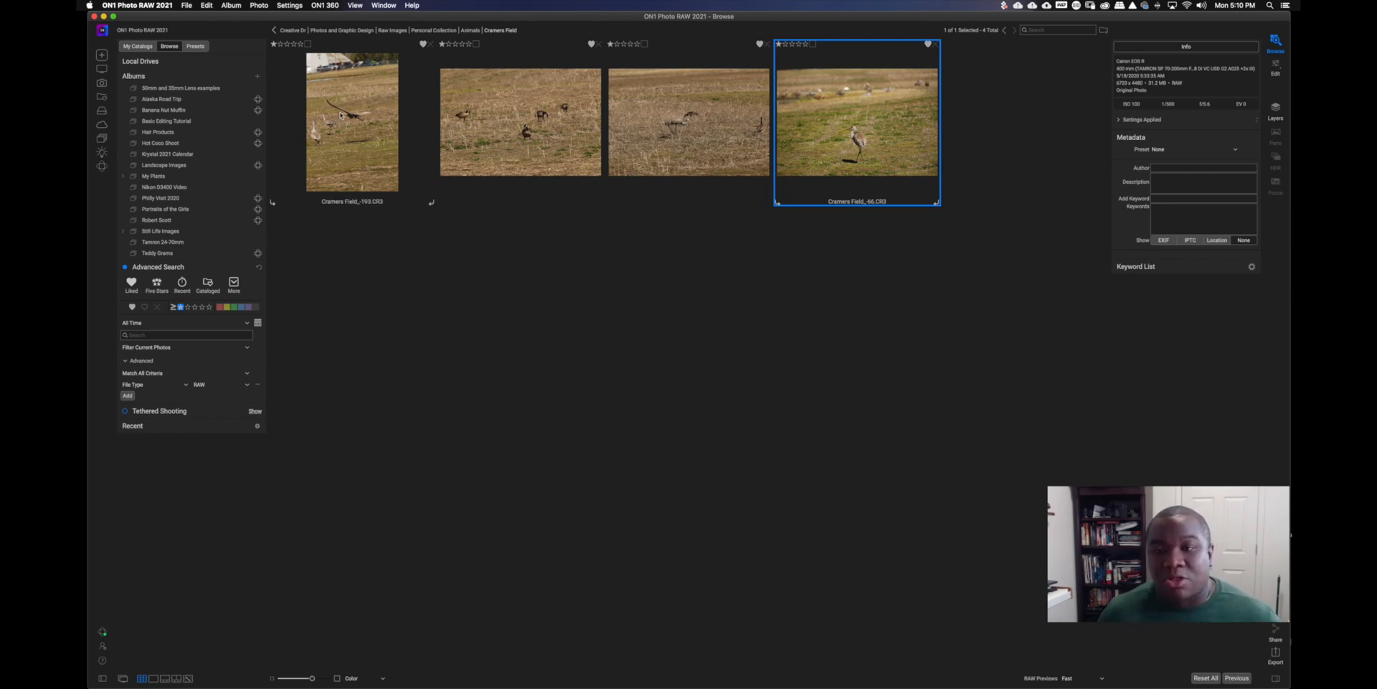
Select all four starred photos and enter keywords 'Cramers Field, Alaska, Birds'
key("cmd+a")
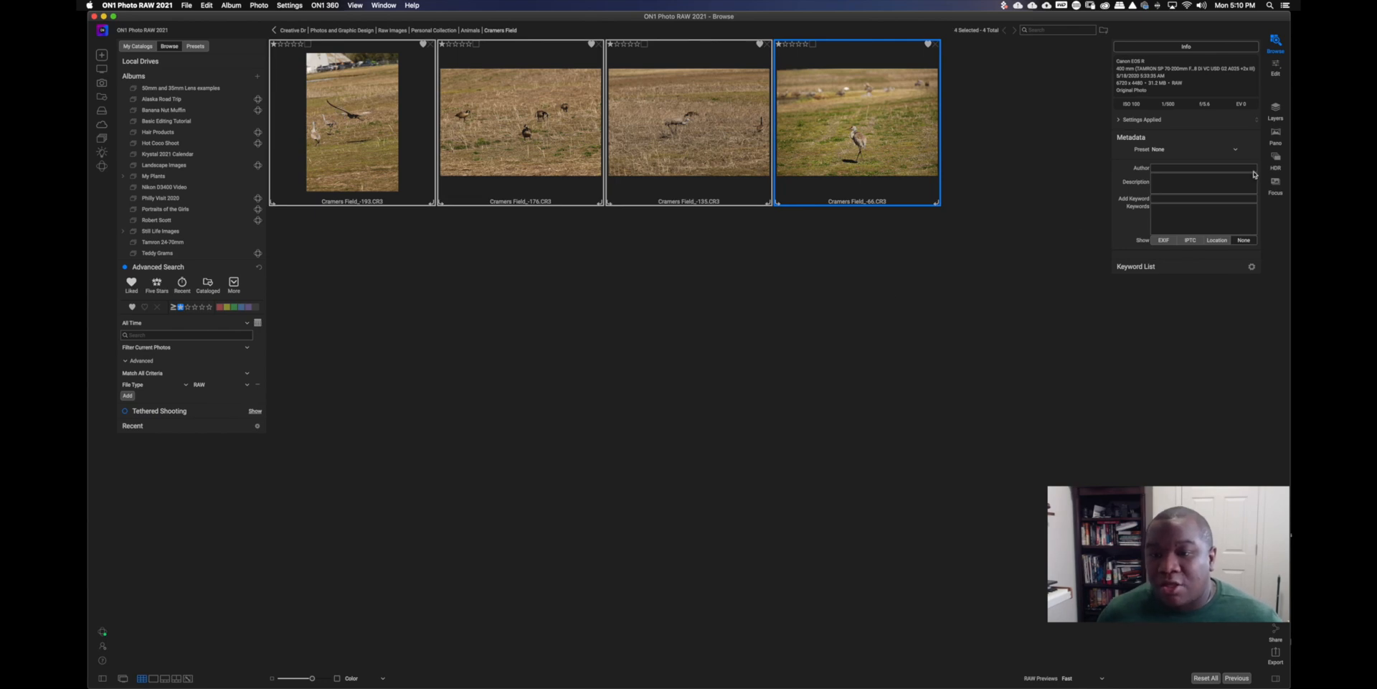
left_click(1204, 216)
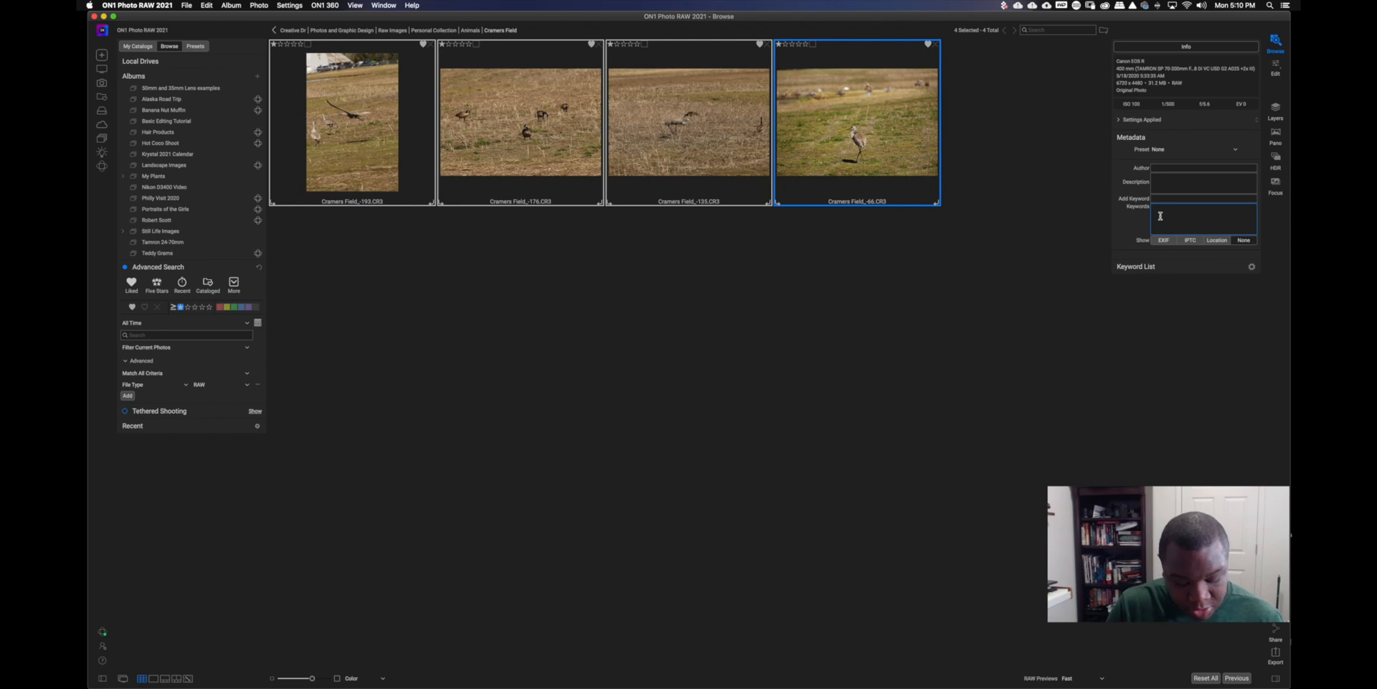
type("Cd")
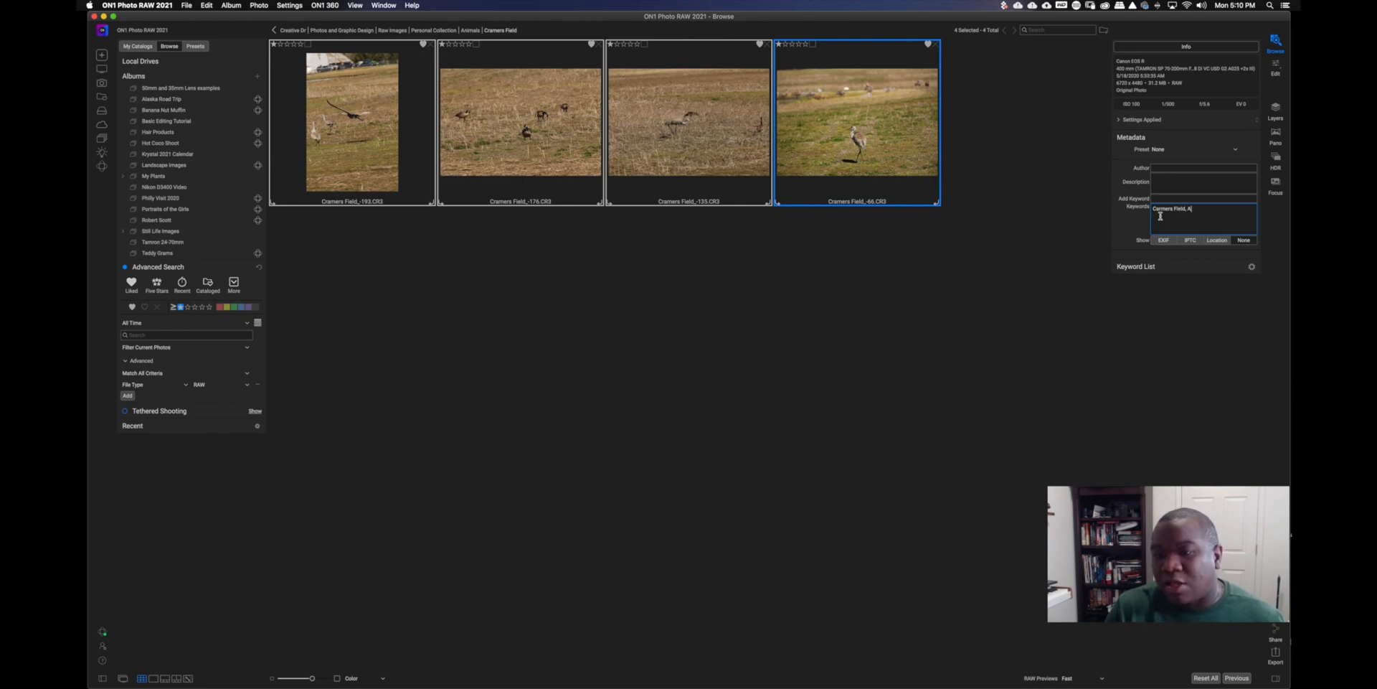
type("laska")
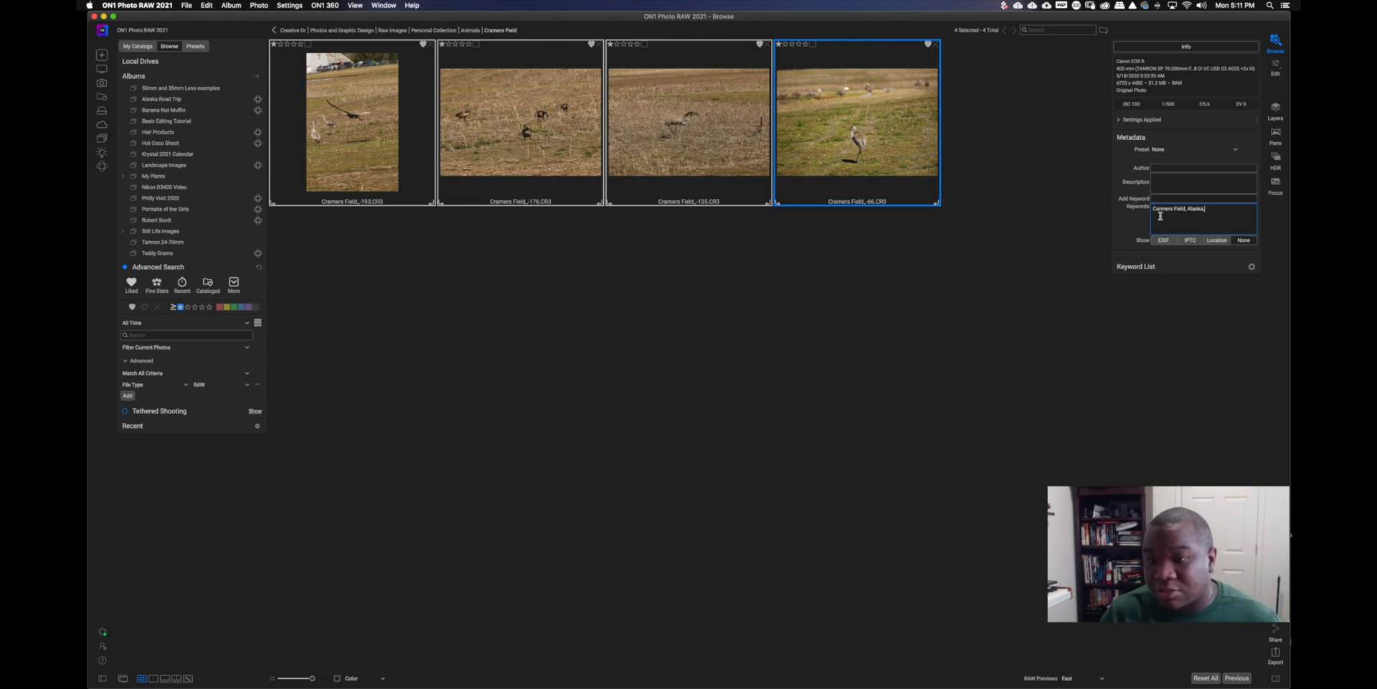
type(",")
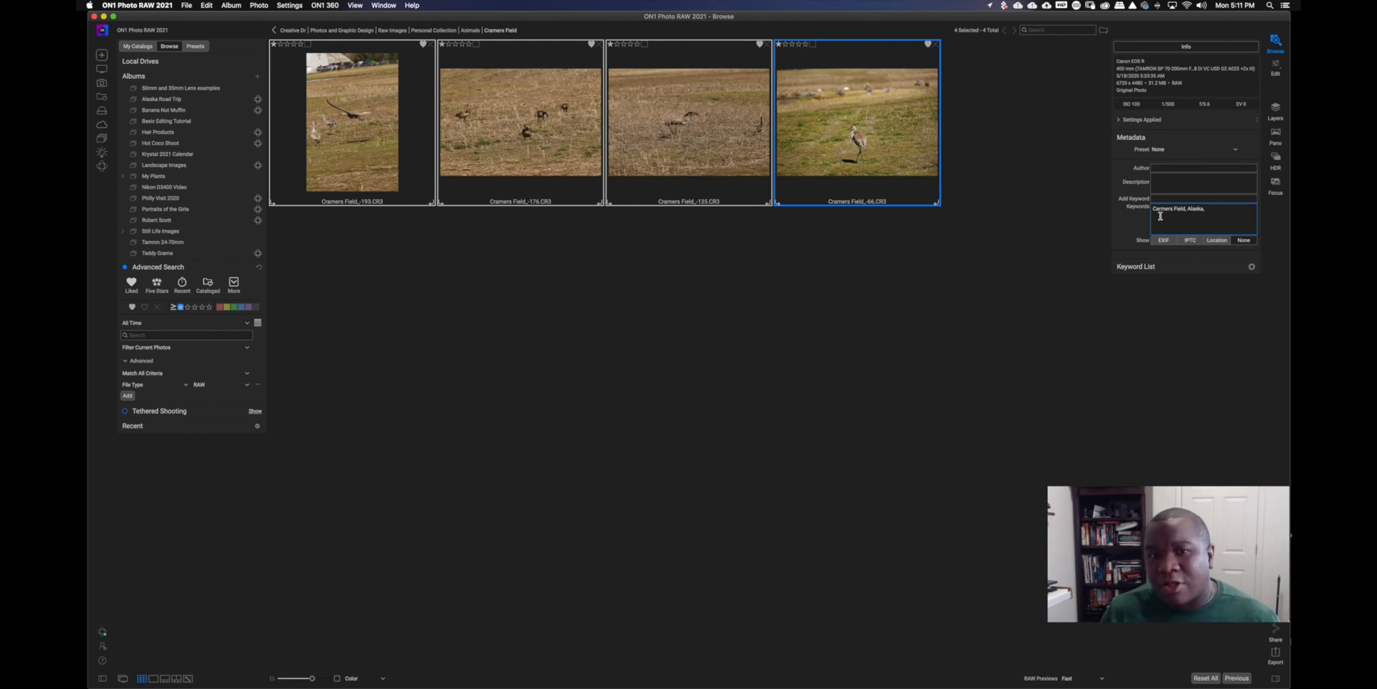
type(",")
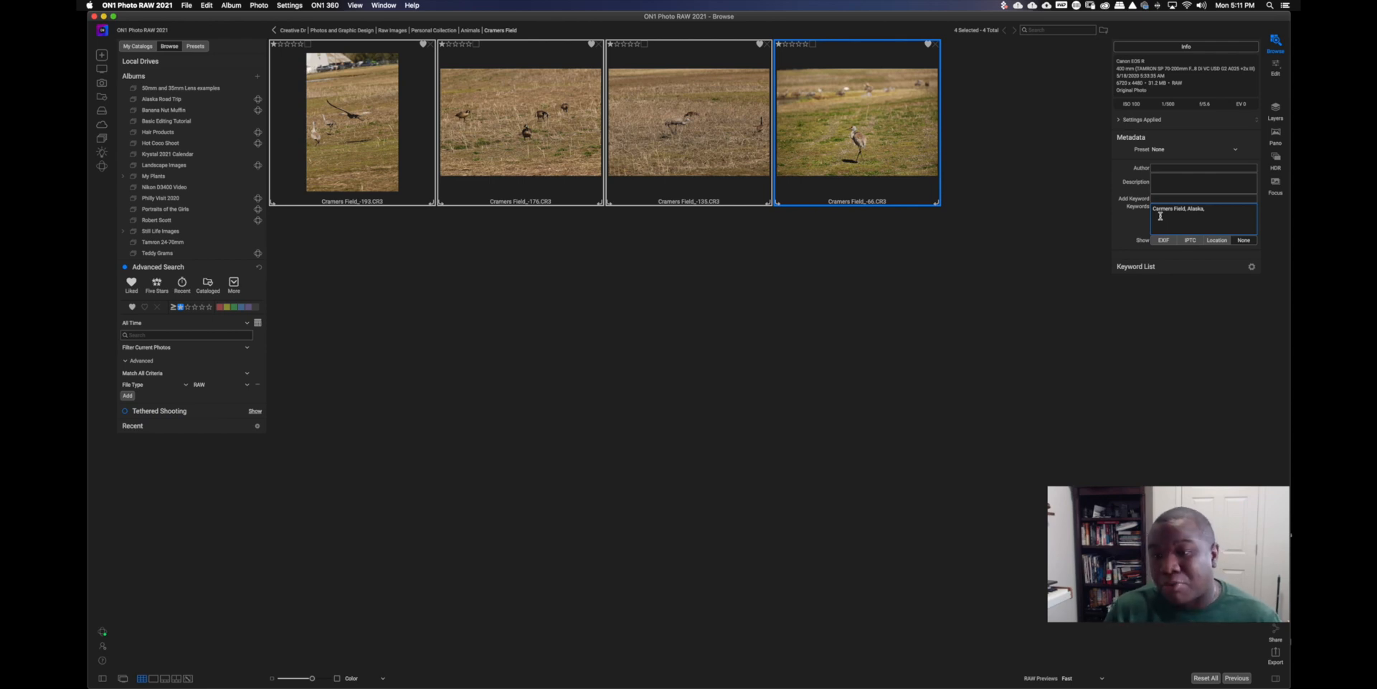
type("Birds")
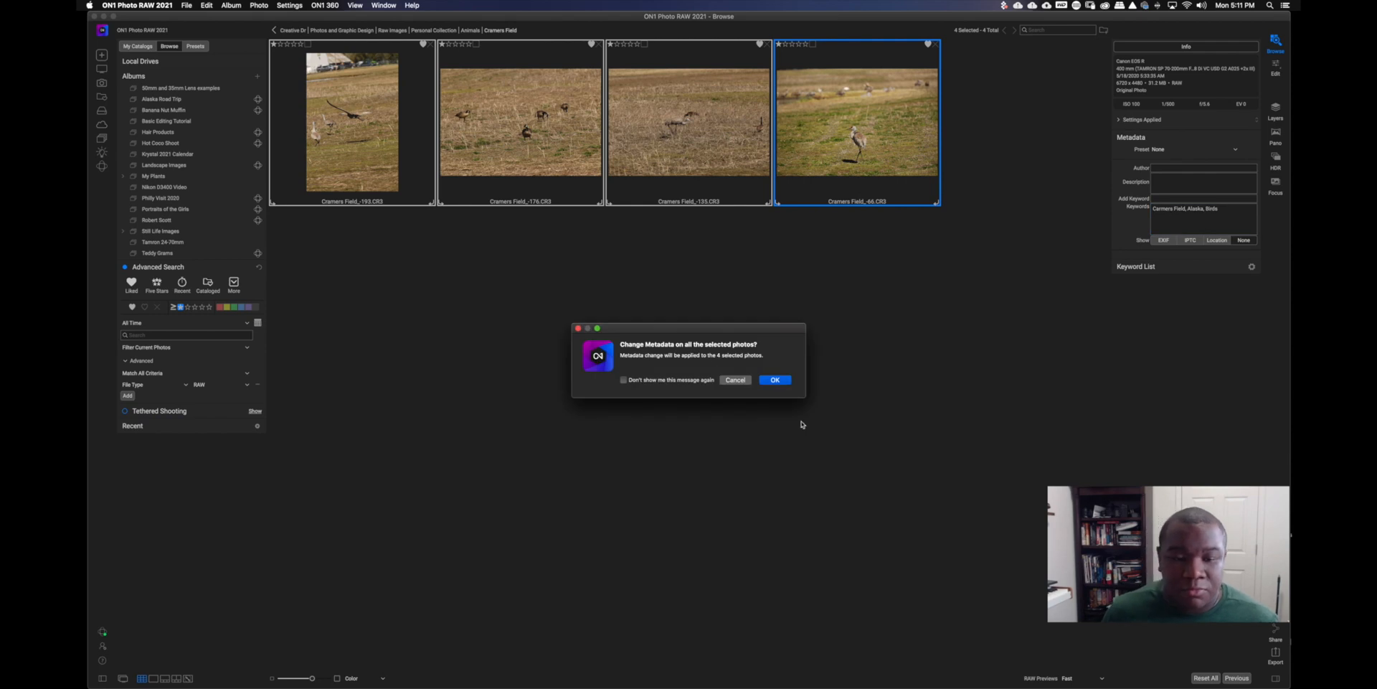
Confirm the keyword change, then check keywords on the ducks and cranes-in-flight photos
left_click(775, 380)
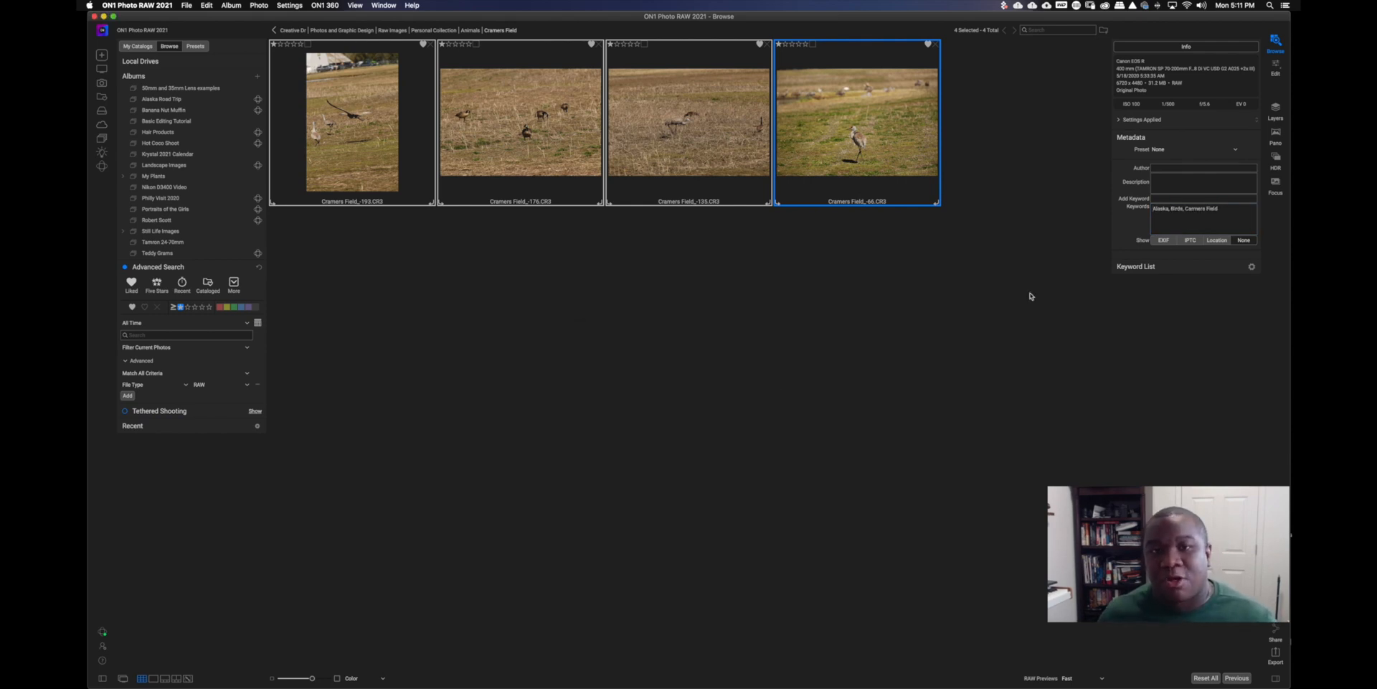
mouse_move(805, 285)
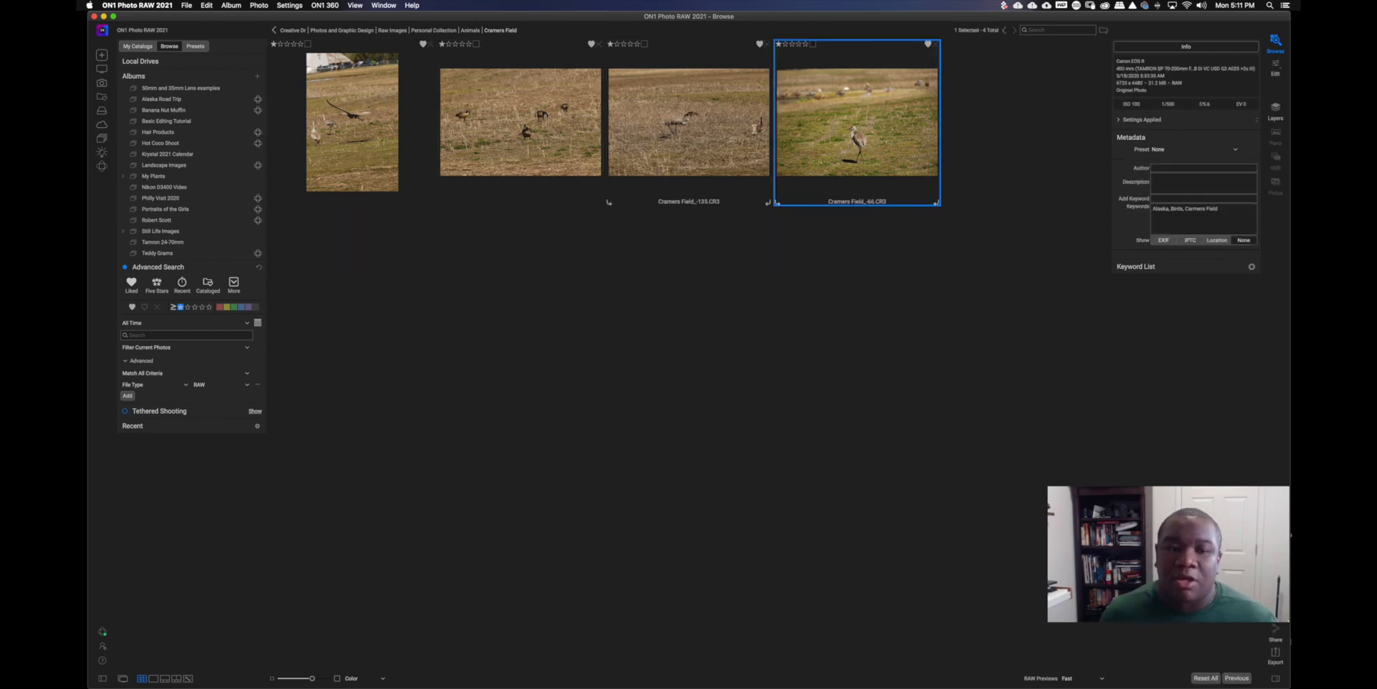
left_click(520, 122)
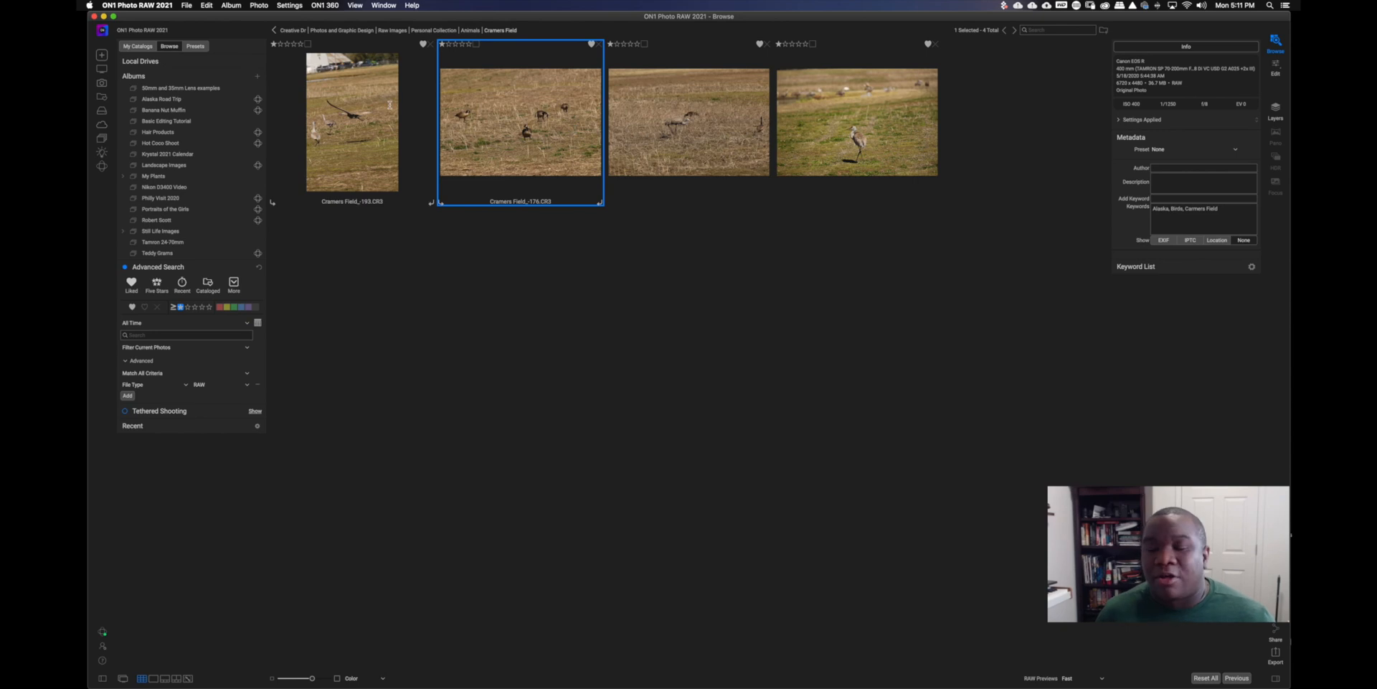
left_click(352, 121)
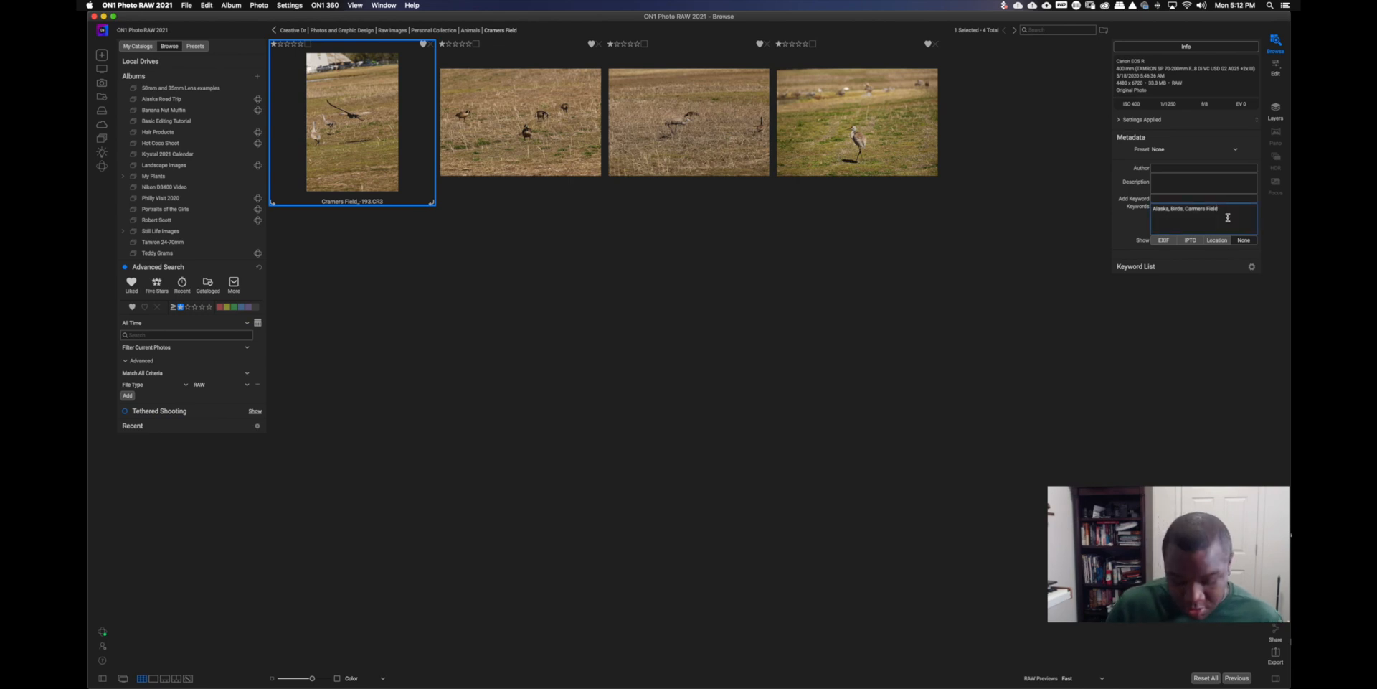
Type 'Edit Ready' into the flying-crane photo's Keywords field
type("Edit Ready")
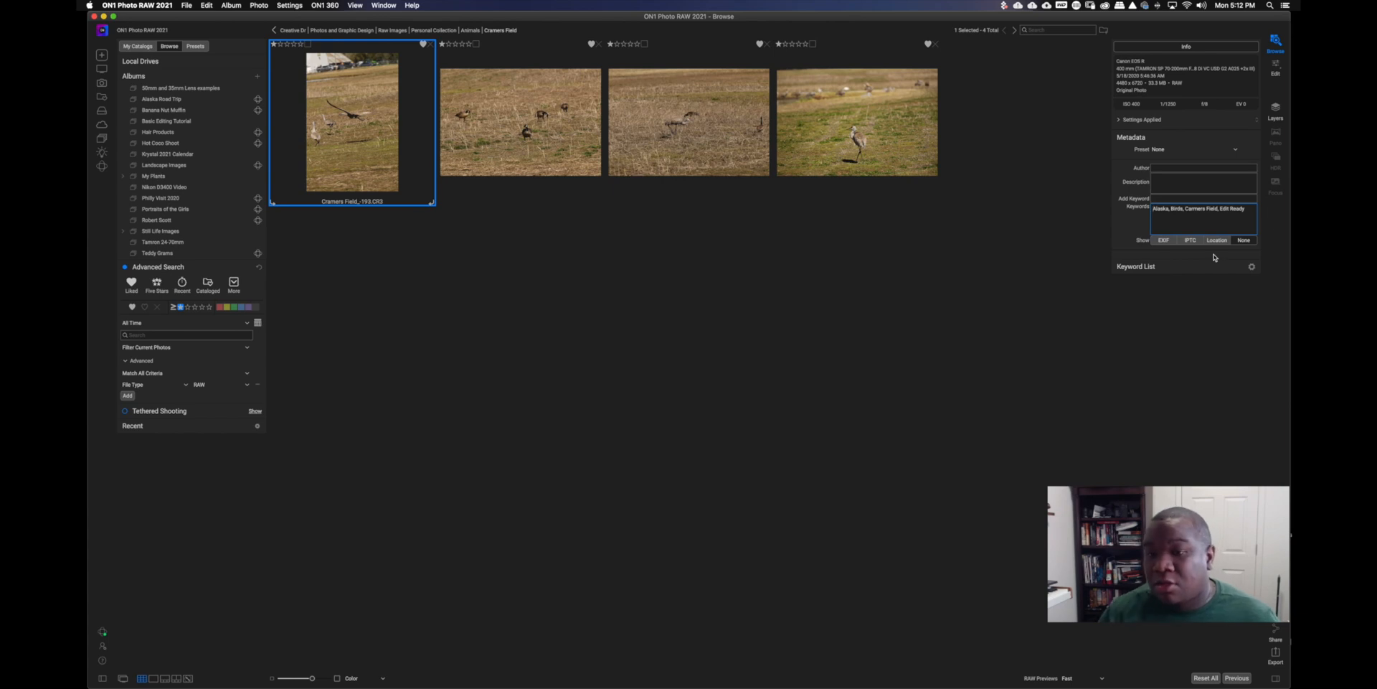
mouse_move(1162, 335)
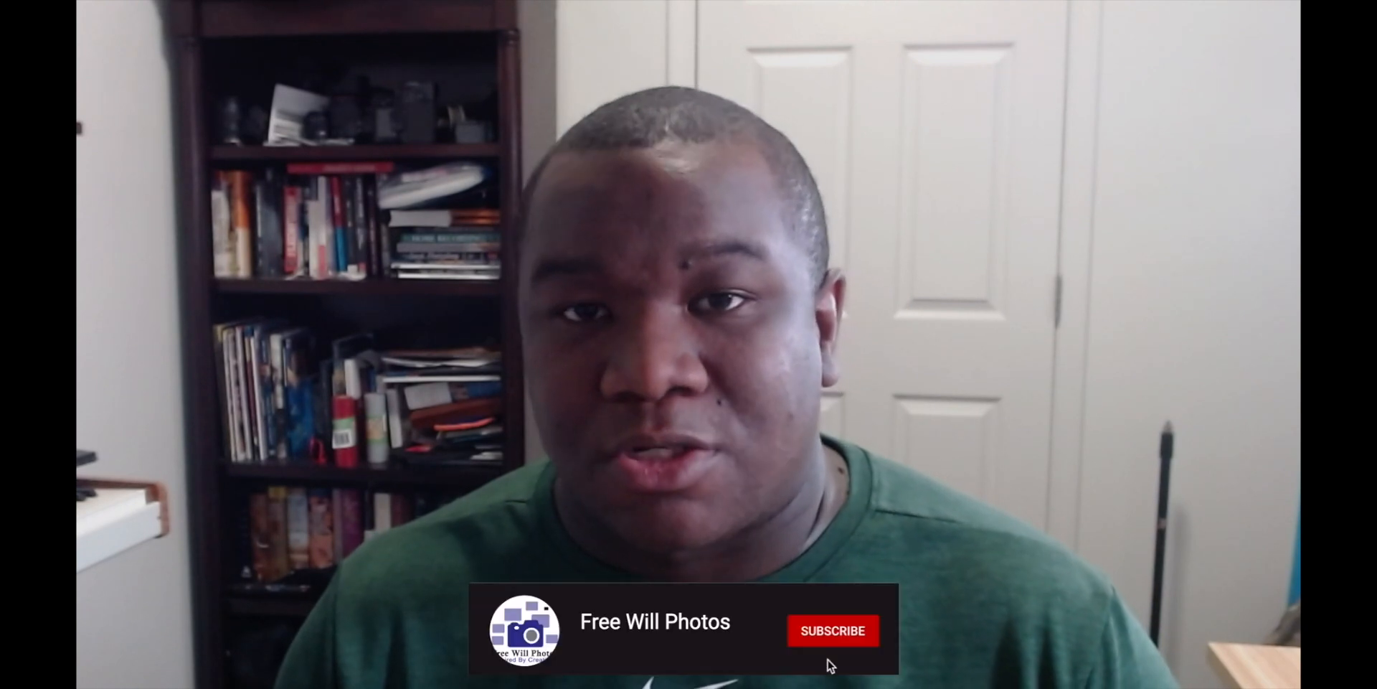
left_click(830, 629)
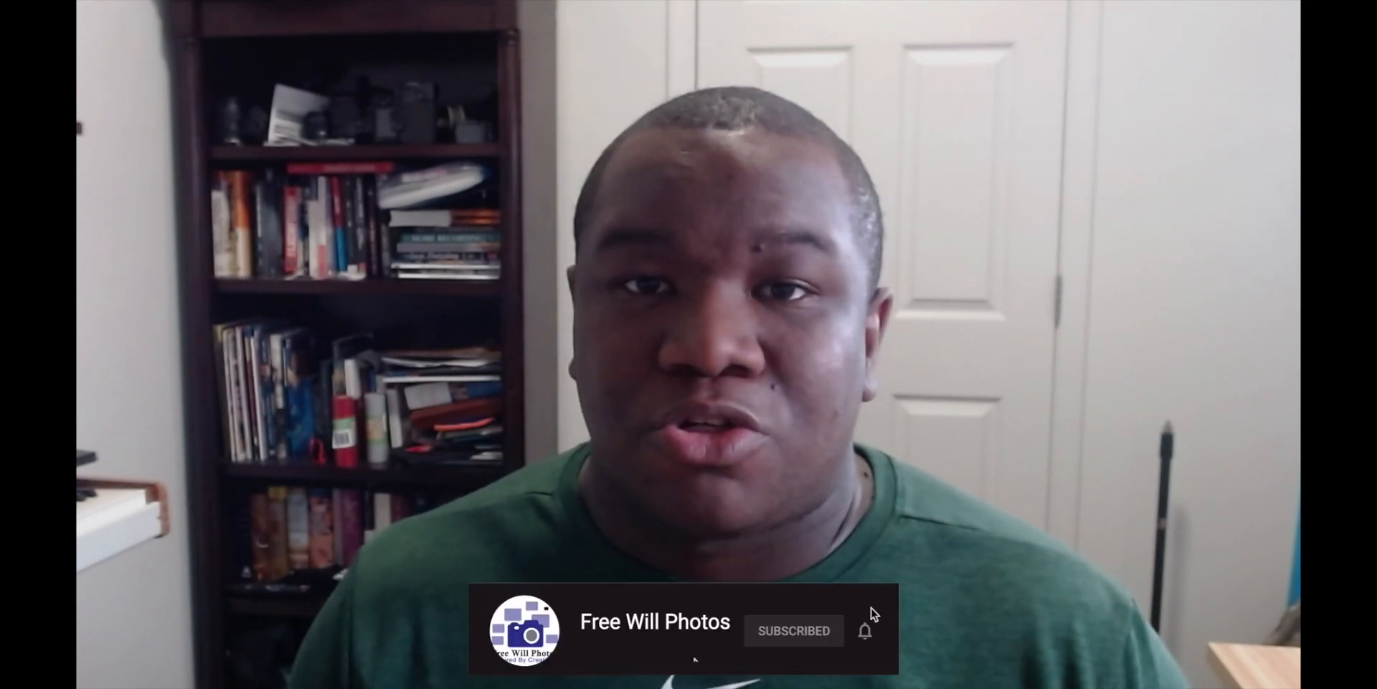